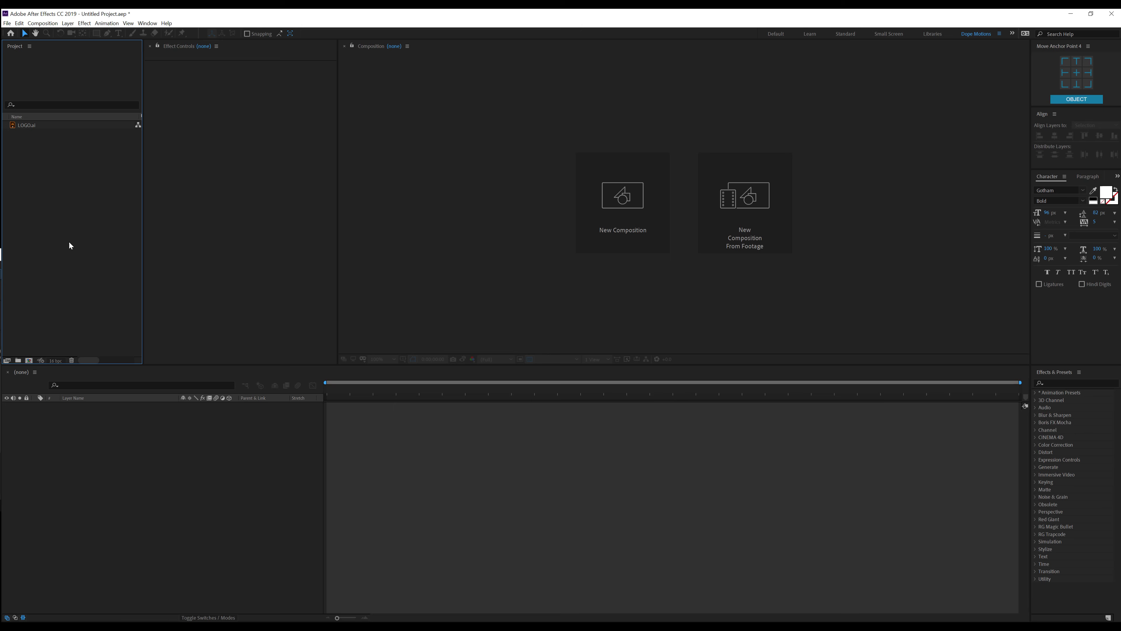
mouse_move(139, 242)
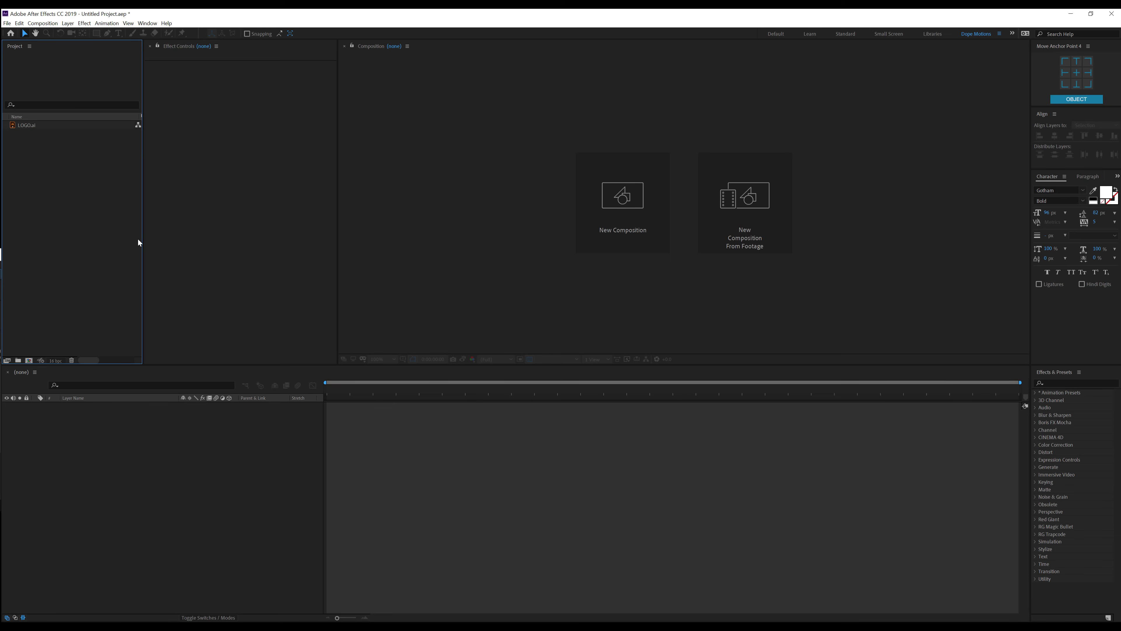
Create the Main composition at 1920×1080, 60 fps frame rate and 10-second duration
click(622, 202)
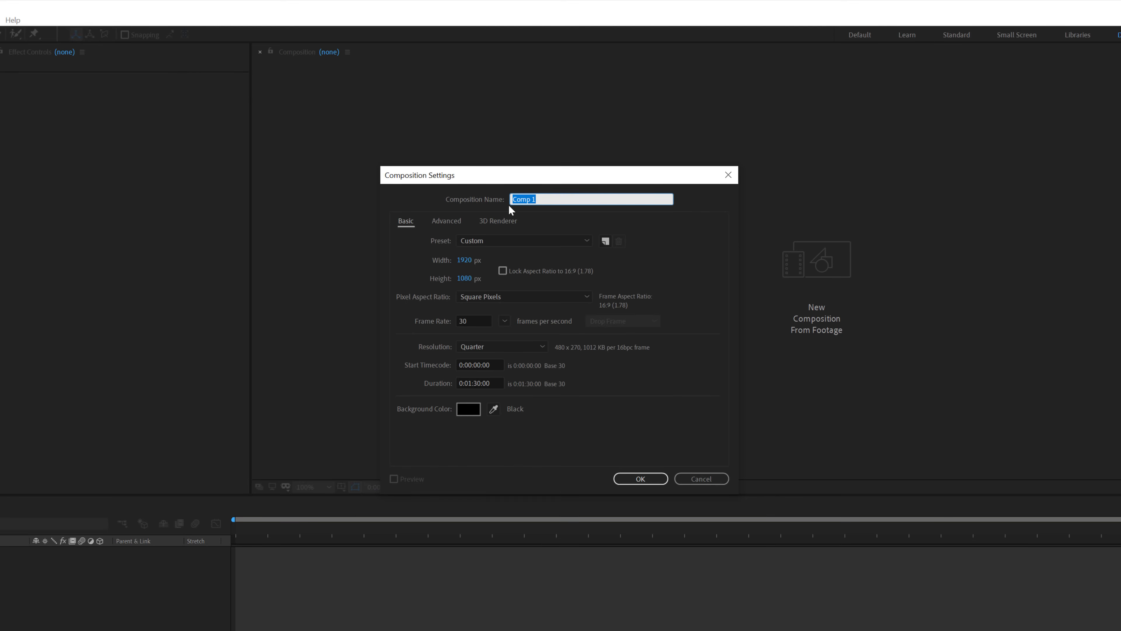
text(M)
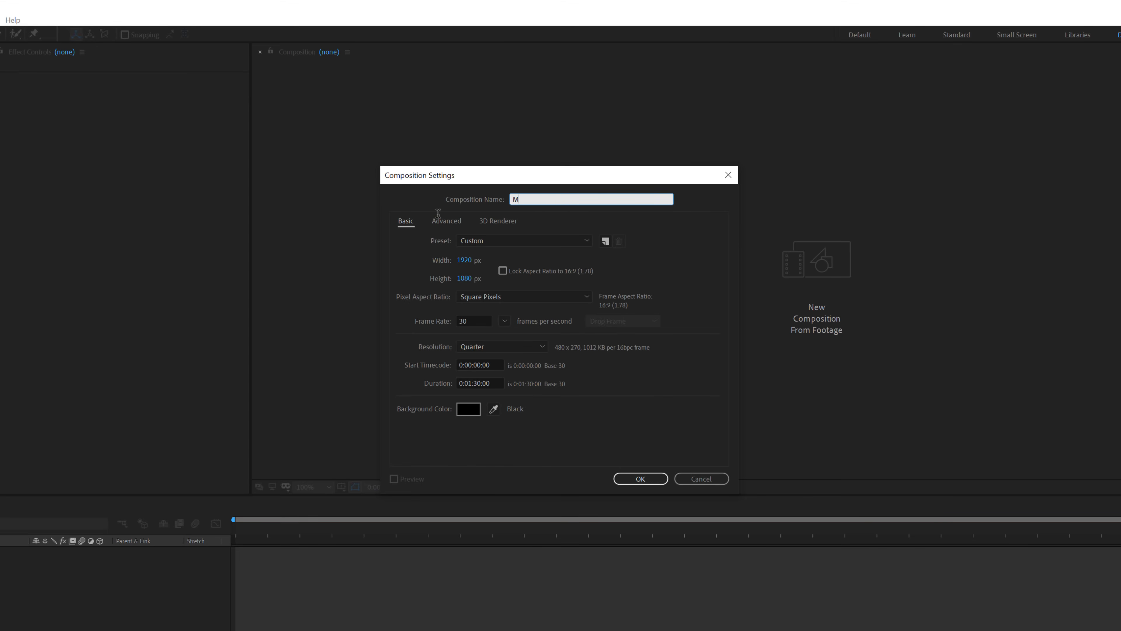
text(ain)
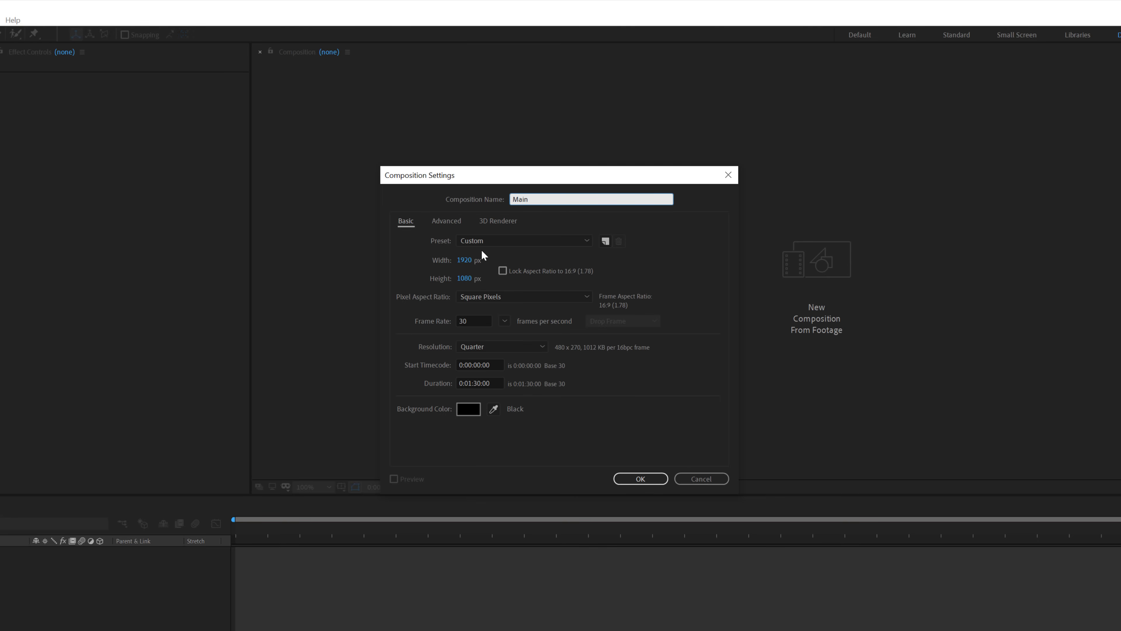
click(504, 320)
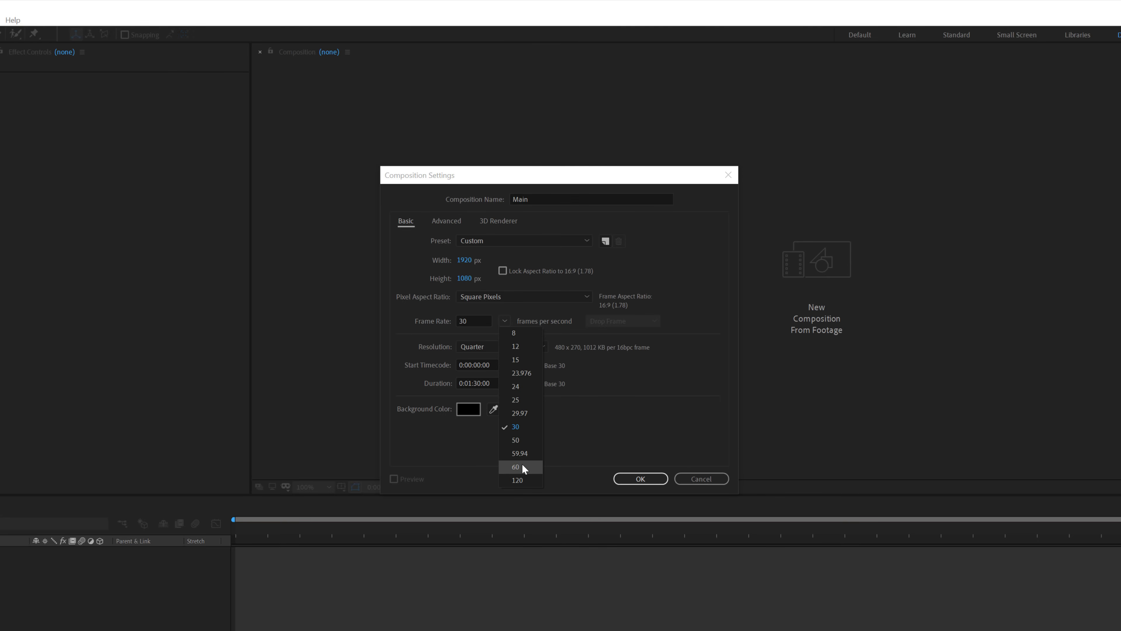
click(515, 467)
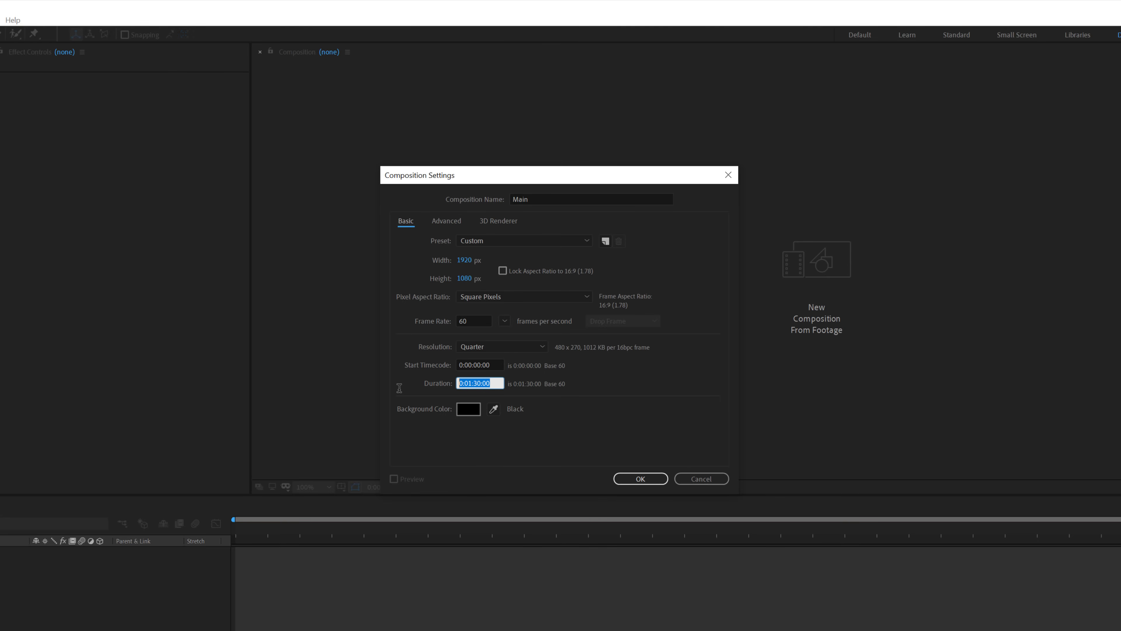
text(10)
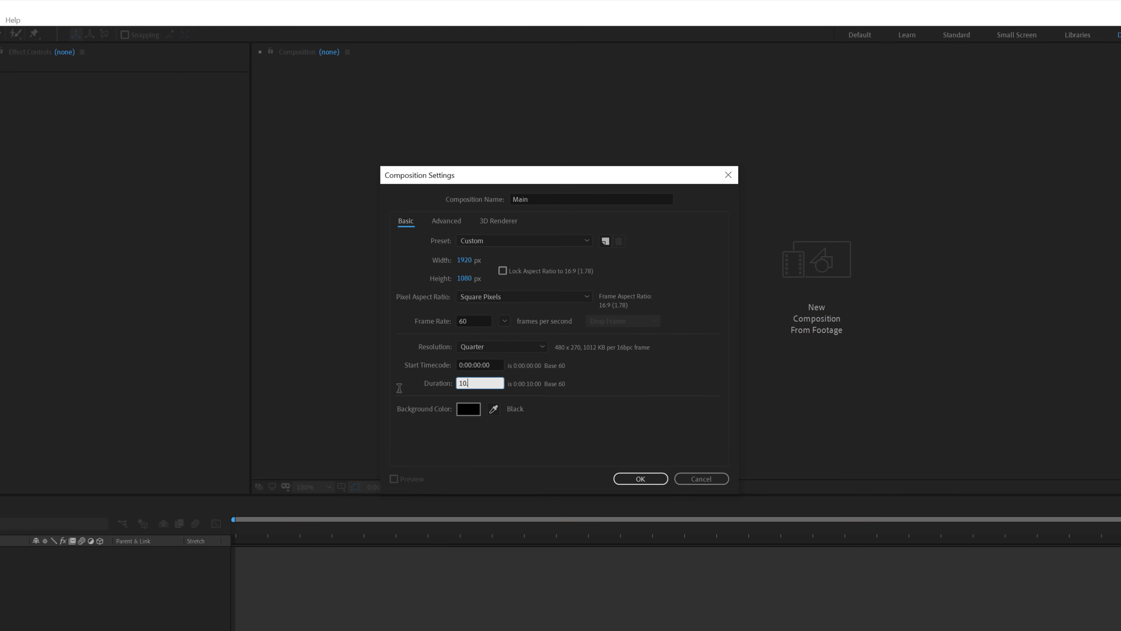
click(640, 478)
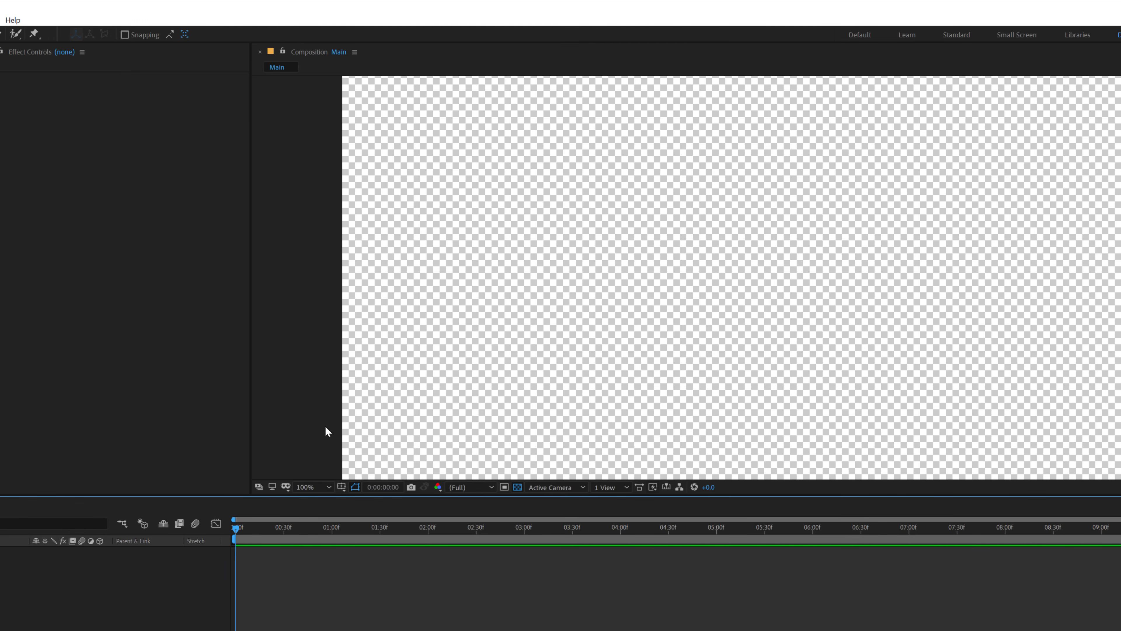
Add a full-size dark blue (#202242) solid layer named BG
click(517, 487)
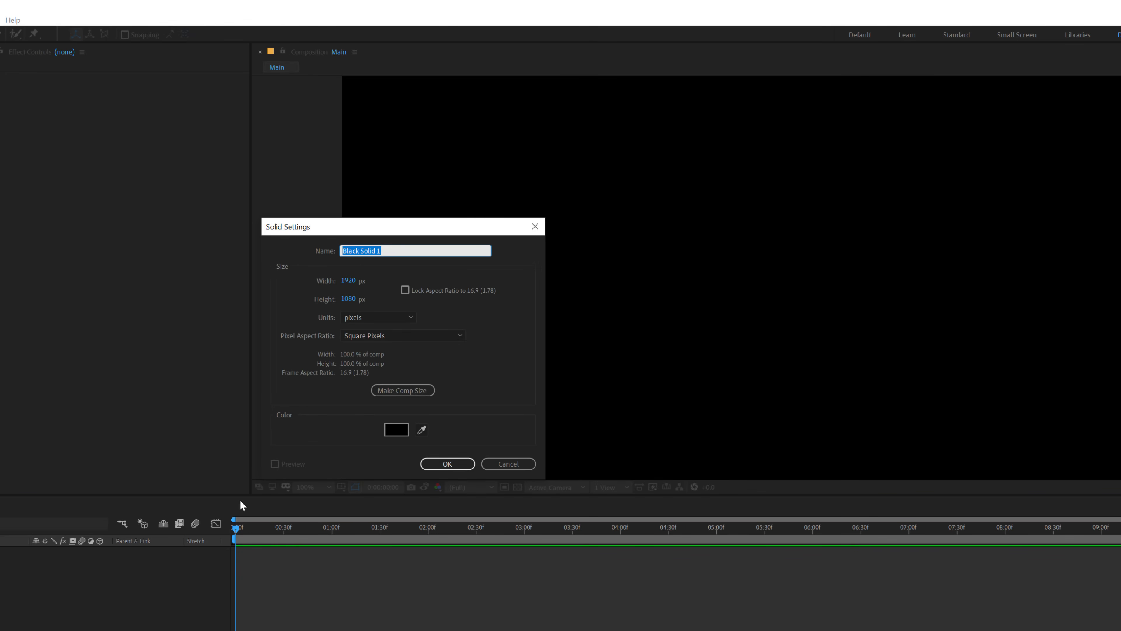
mouse_move(271, 256)
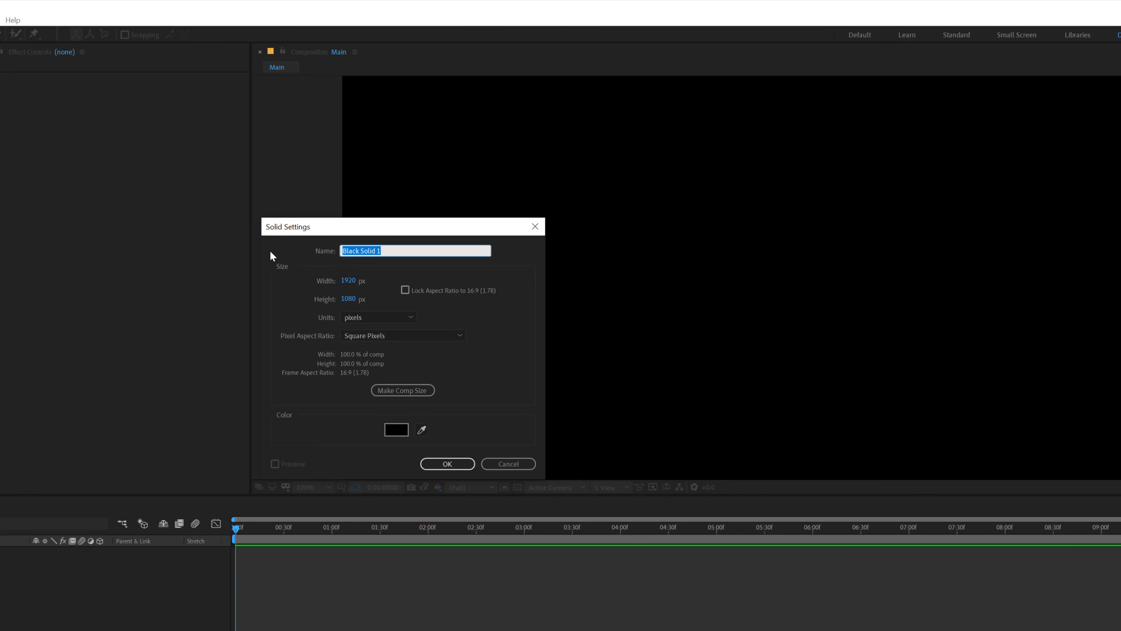
text(BG)
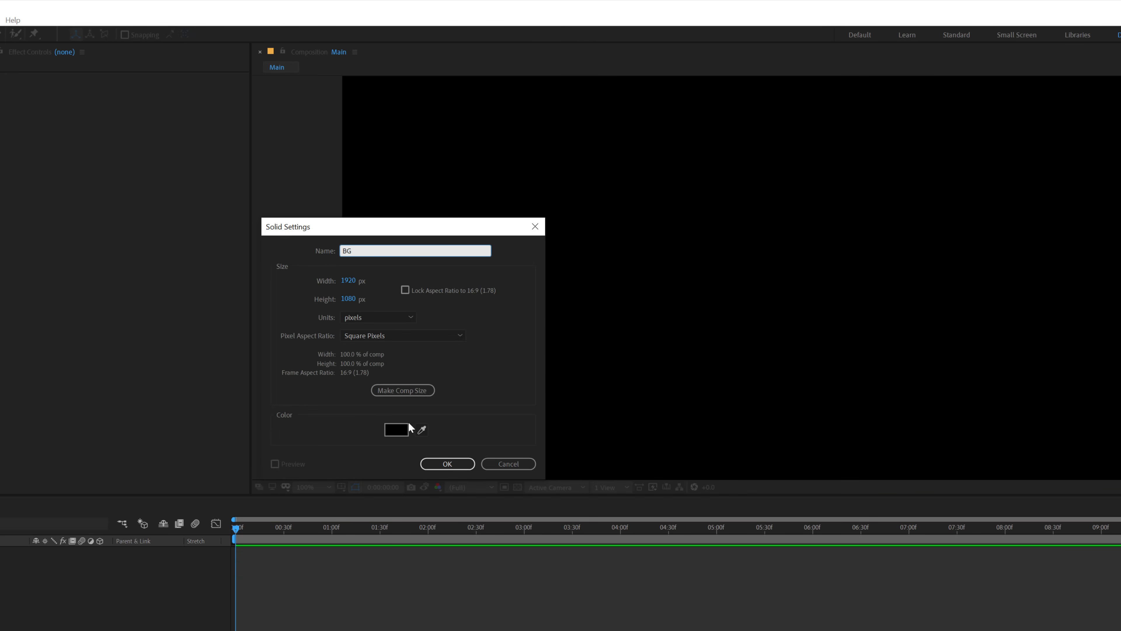
click(396, 429)
text(202242)
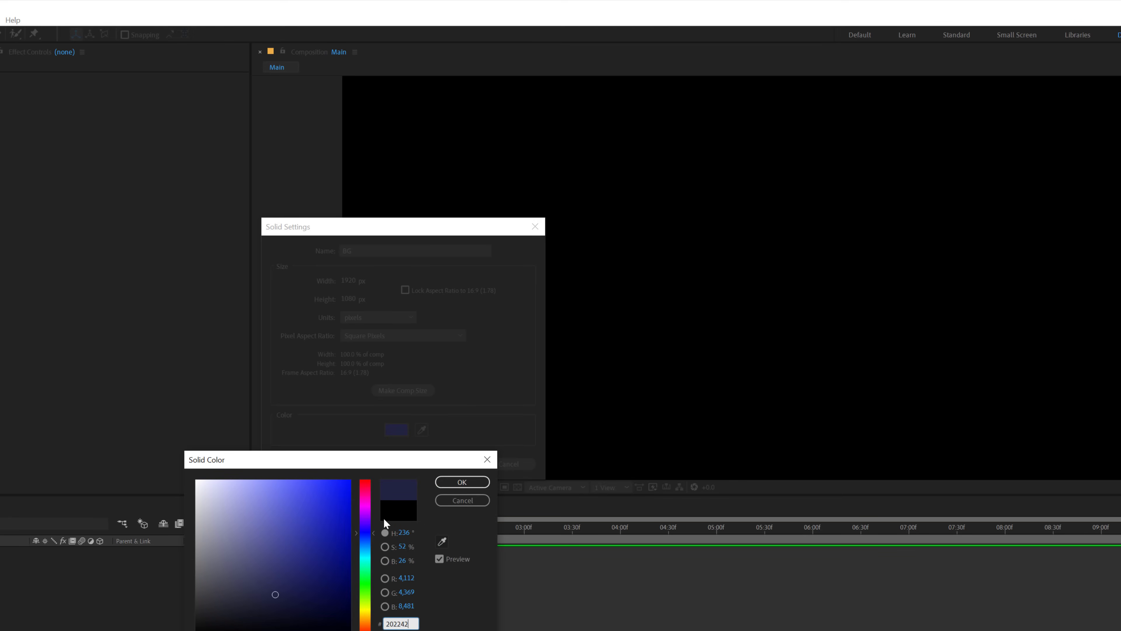
click(462, 481)
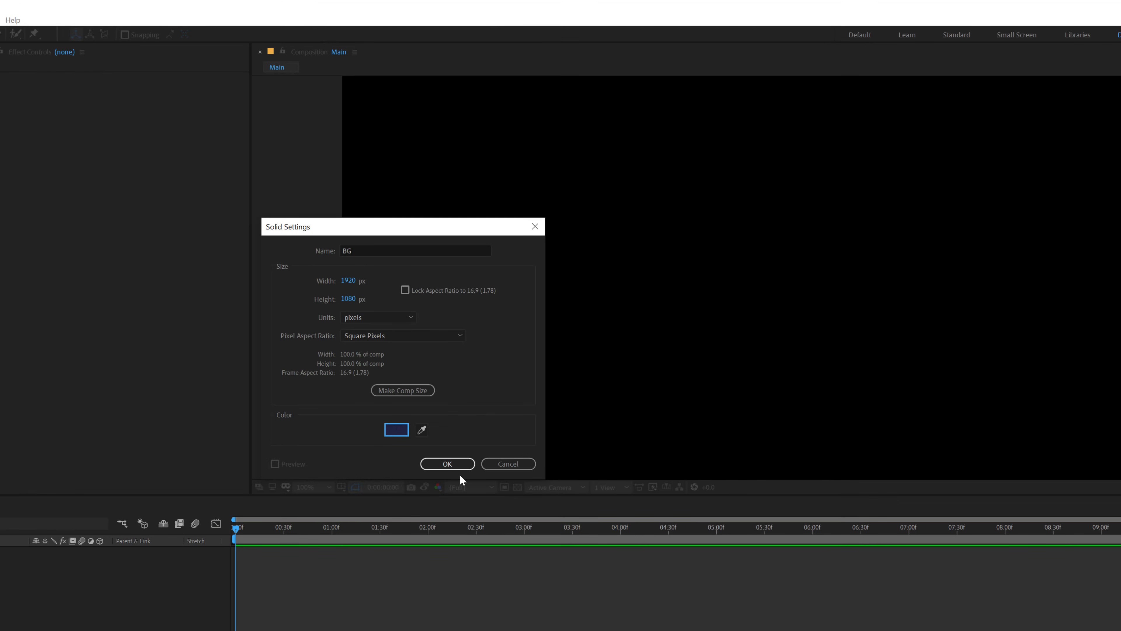
click(447, 463)
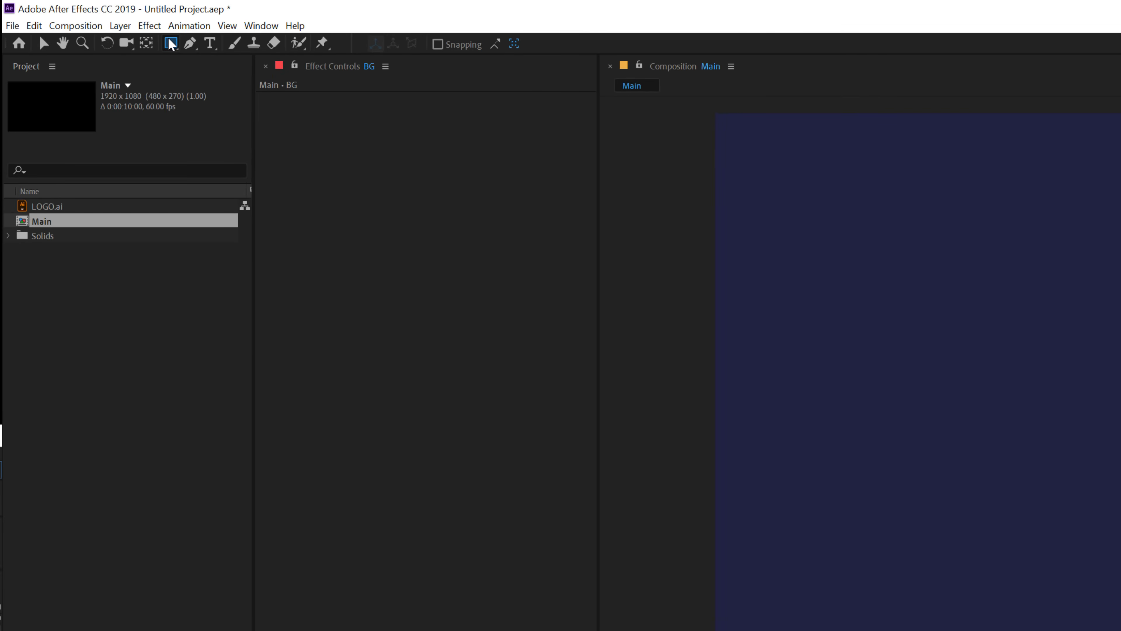
Draw a white ellipse with 0 px stroke and set its path size to 600×600
click(170, 44)
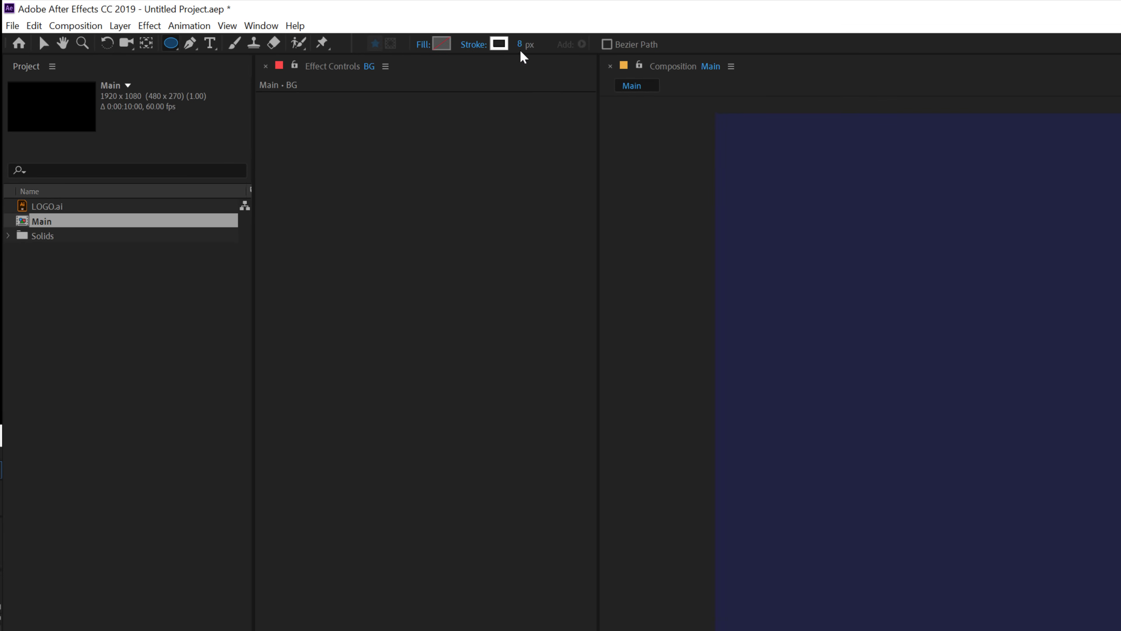
drag(519, 45, 515, 44)
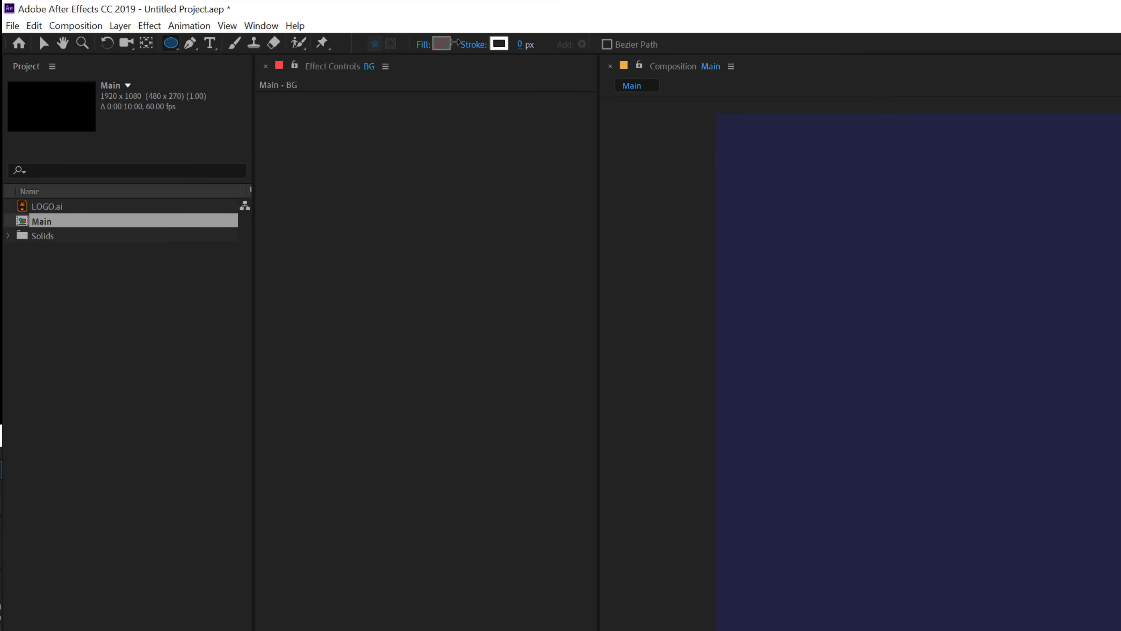
click(442, 45)
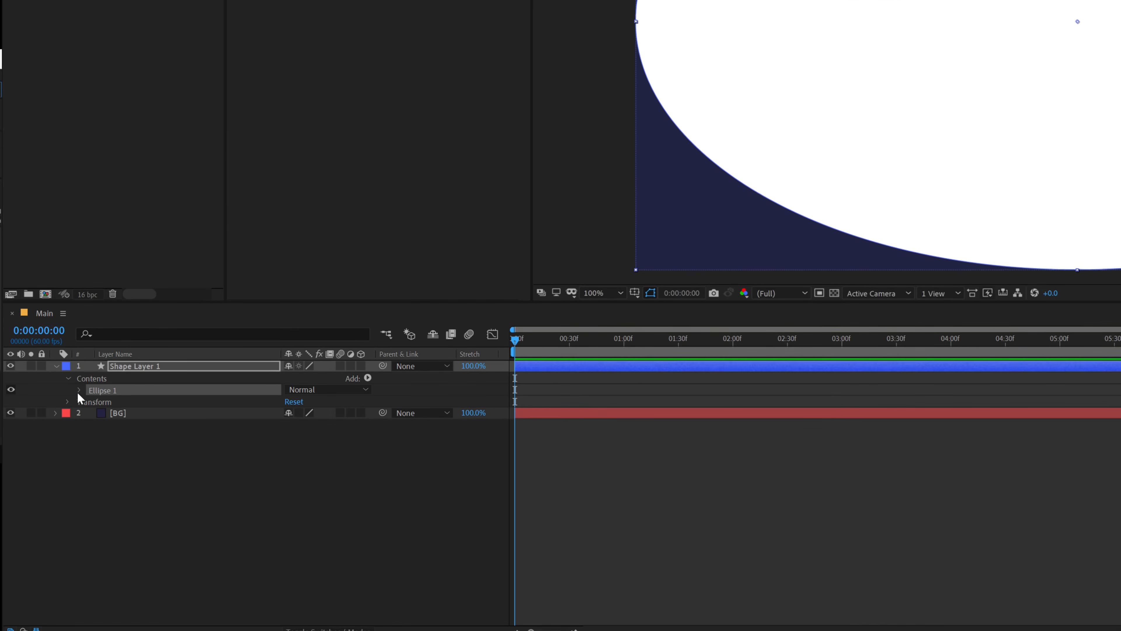
click(79, 390)
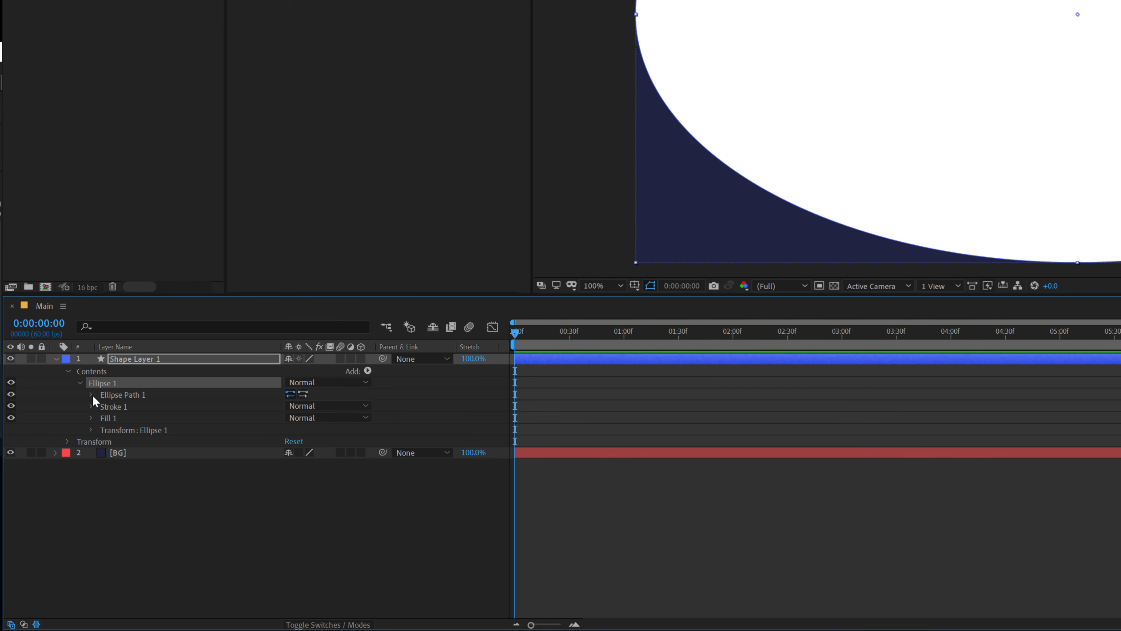
click(92, 395)
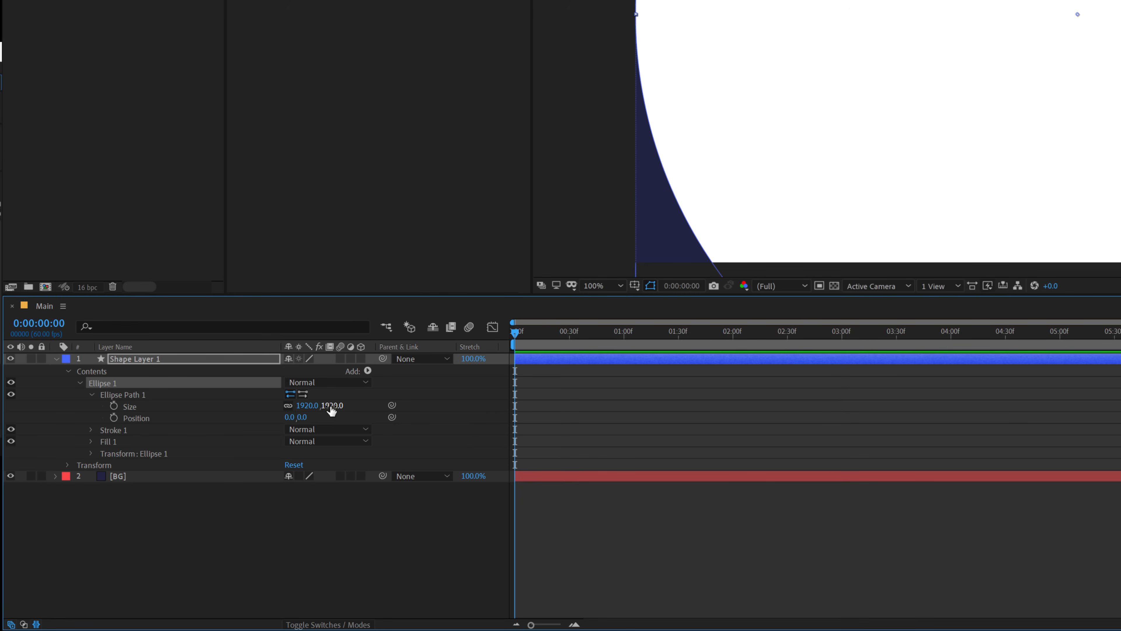
click(333, 406)
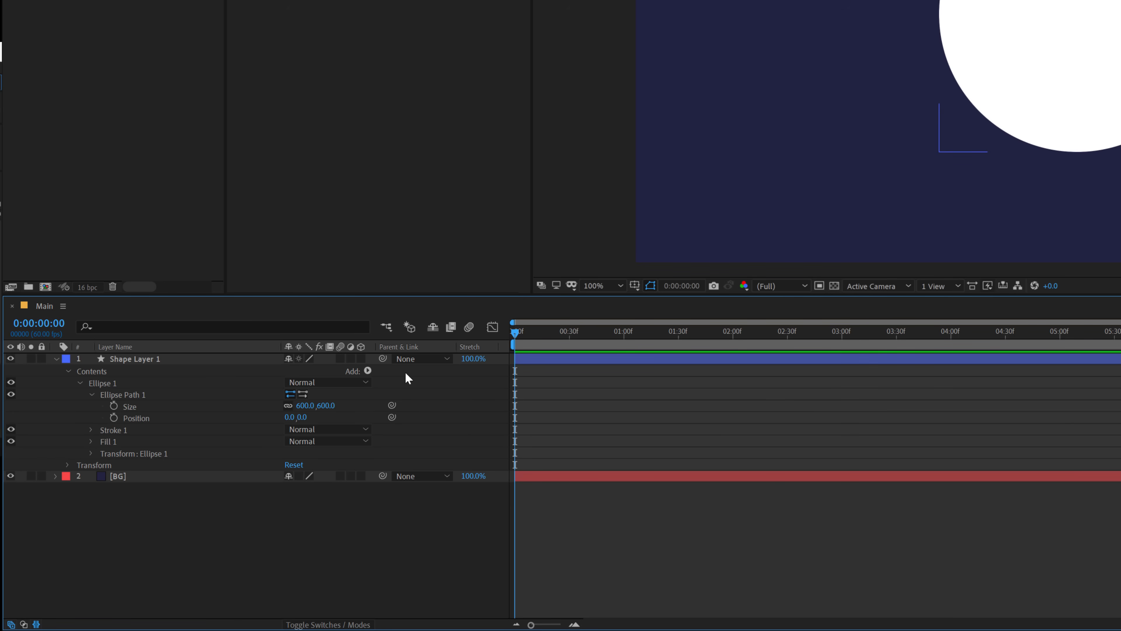
mouse_move(167, 370)
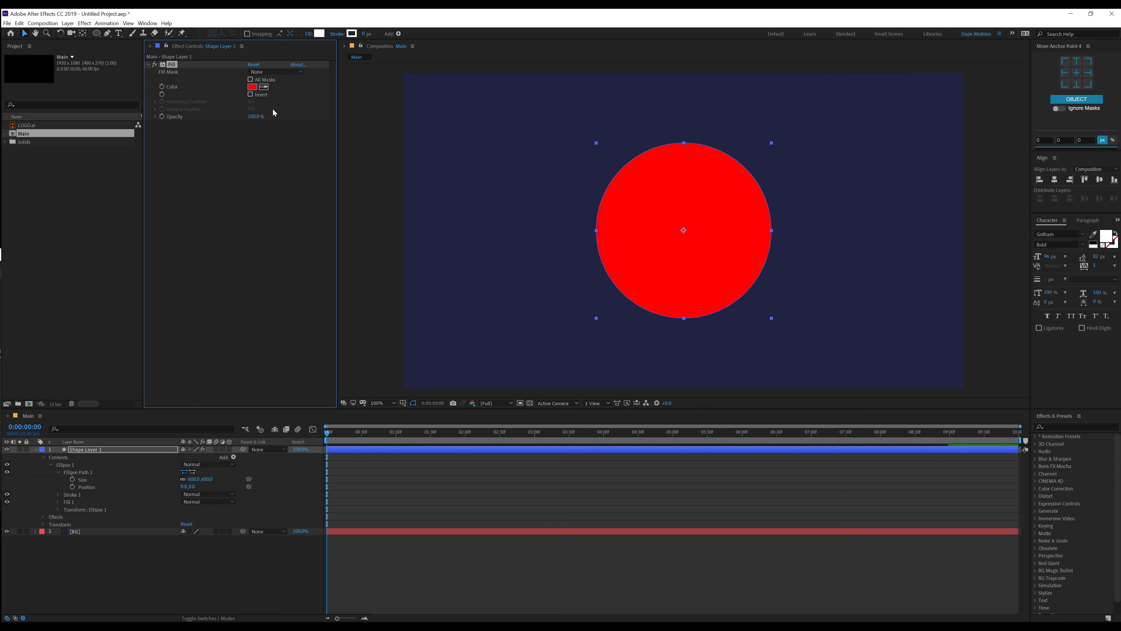
Give the circle a #202242 Fill effect and rename the layer C_01
click(251, 86)
text(202242)
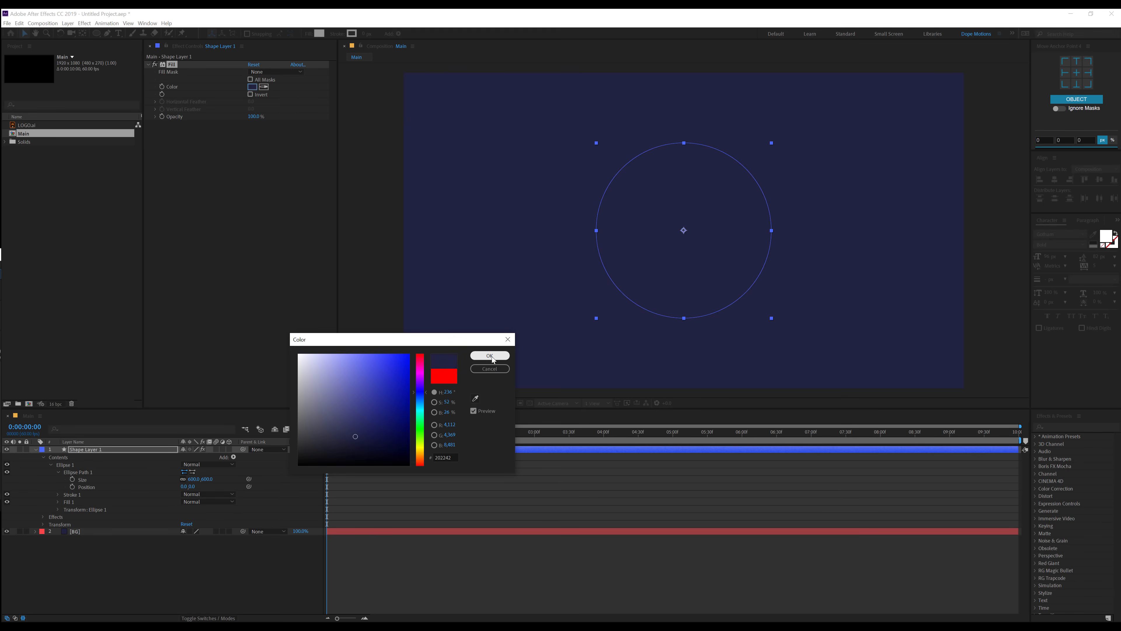
click(489, 357)
text(C)
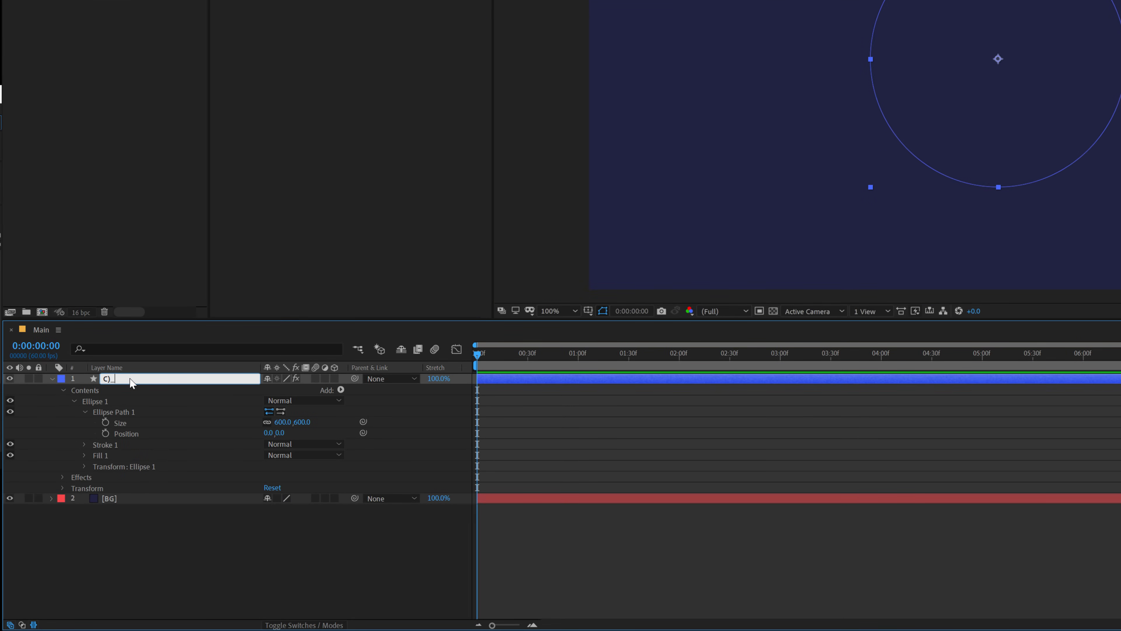
text(_01)
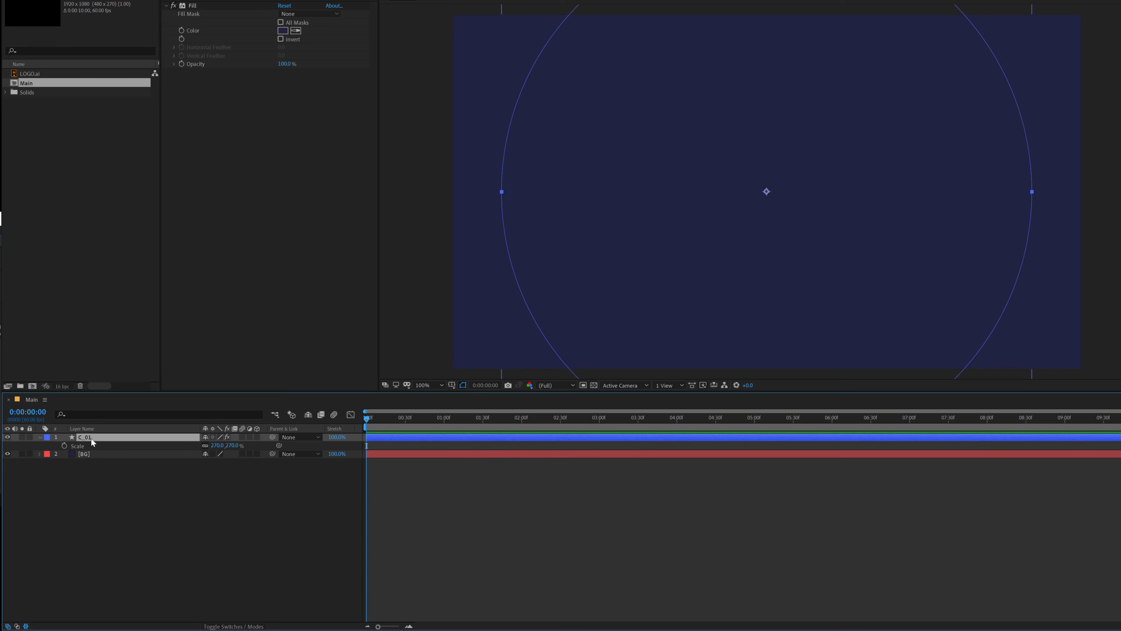
Add an Inner Shadow style to C_01 with size 200, adjusting bit depth and shadow distance
right_click(84, 437)
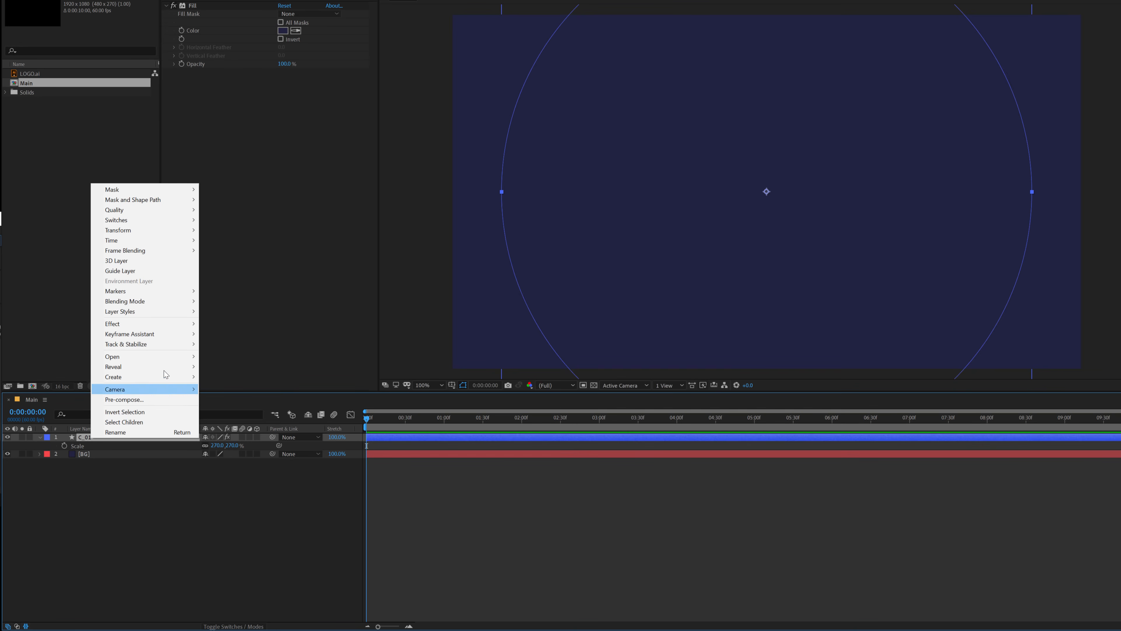
mouse_move(121, 311)
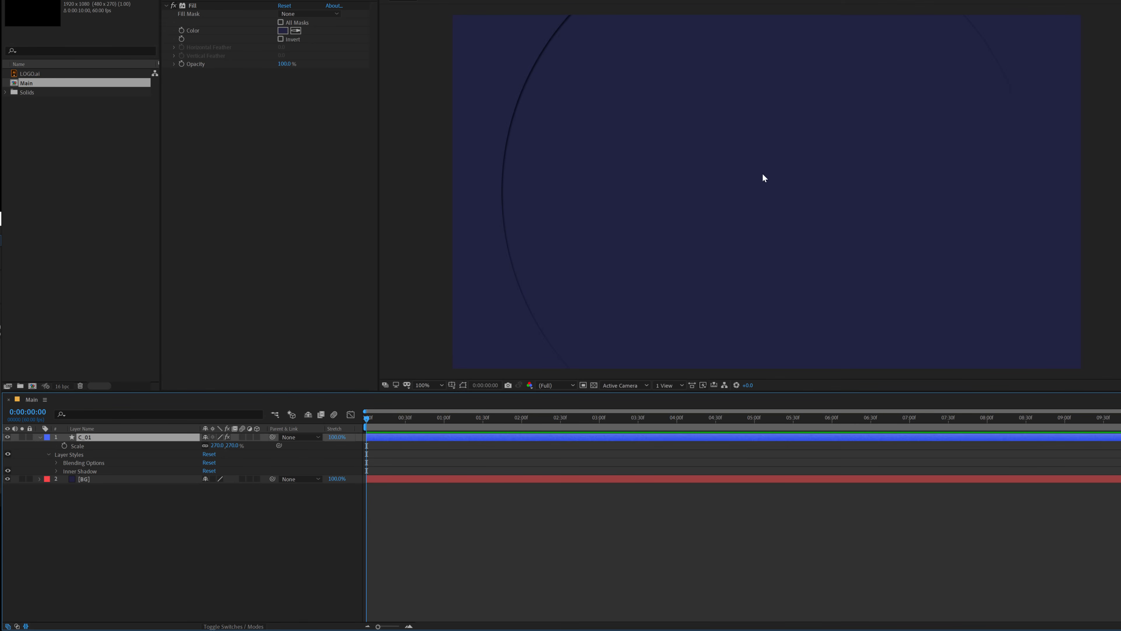
mouse_move(56, 473)
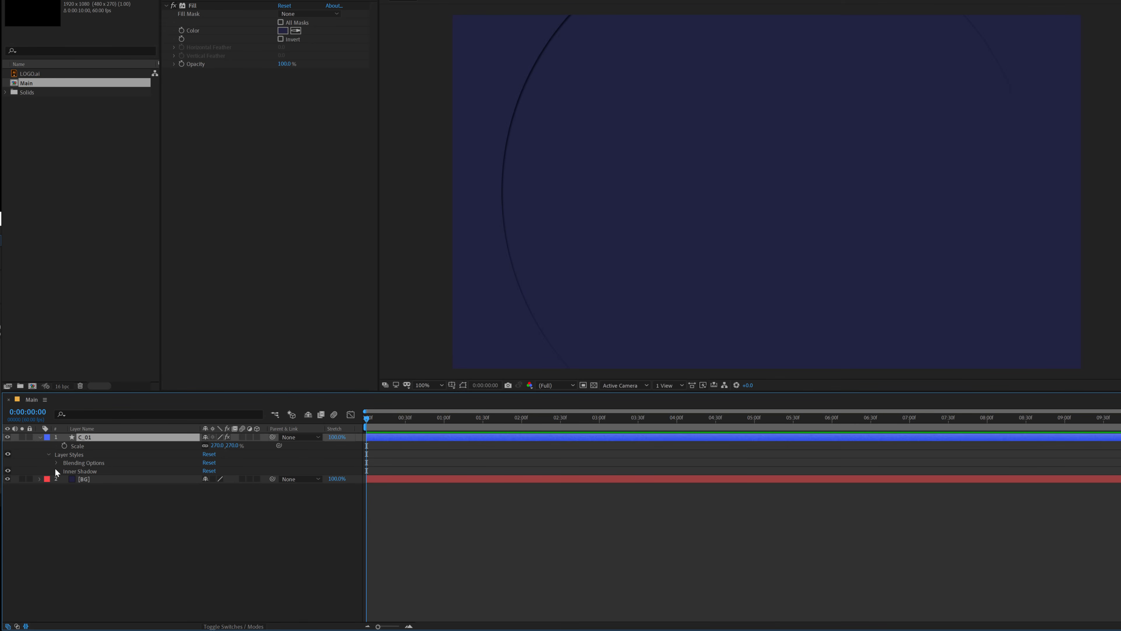
click(58, 471)
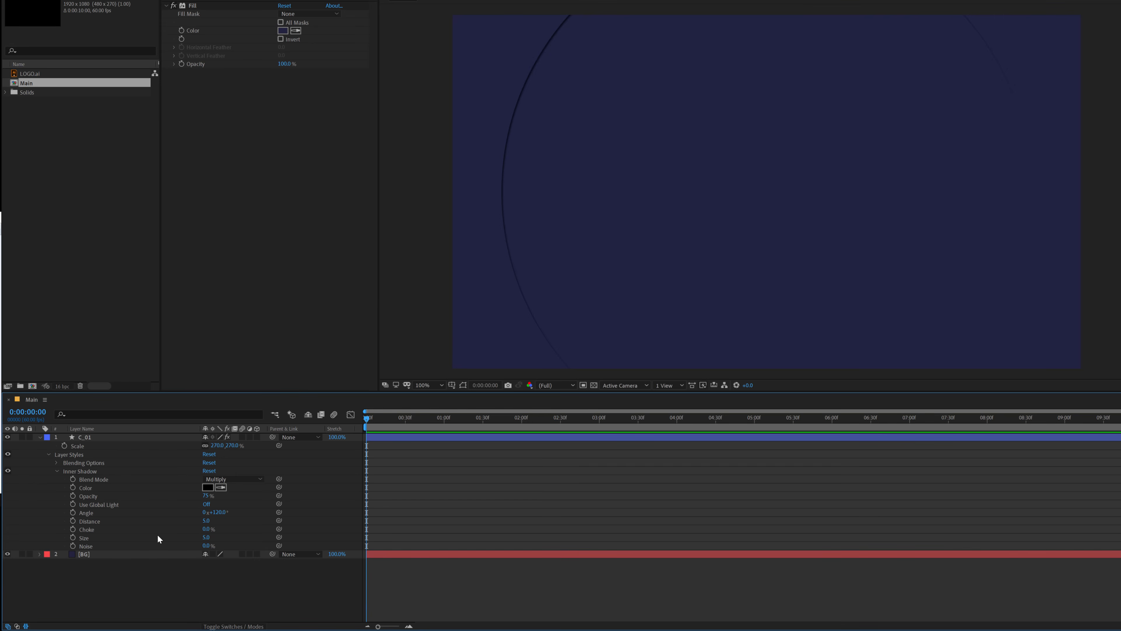
double_click(209, 537)
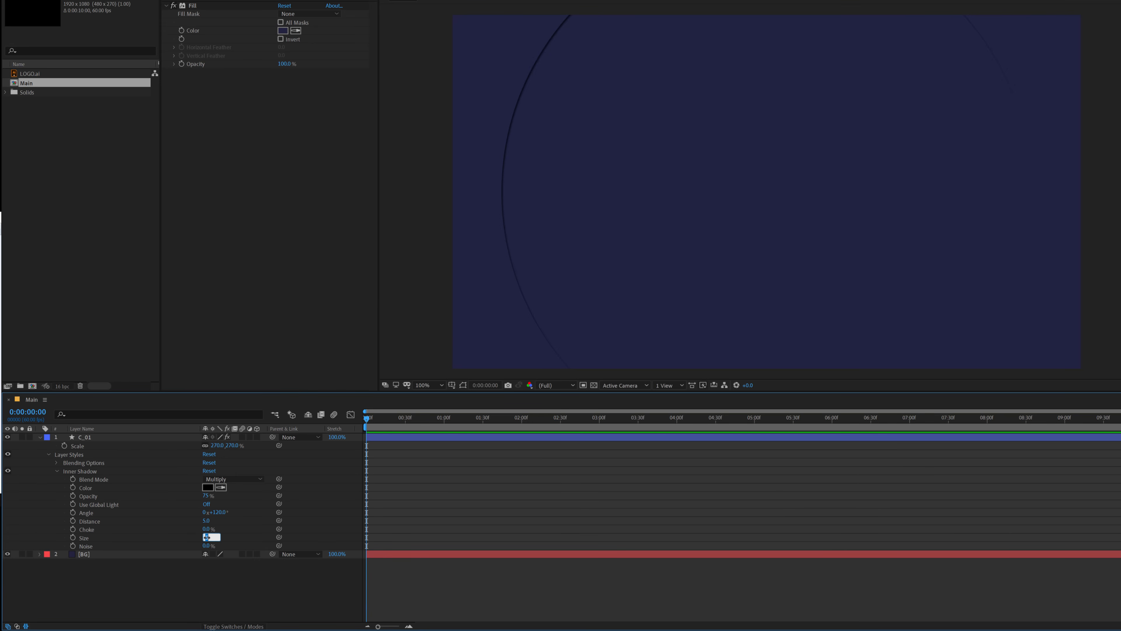
text(200.0)
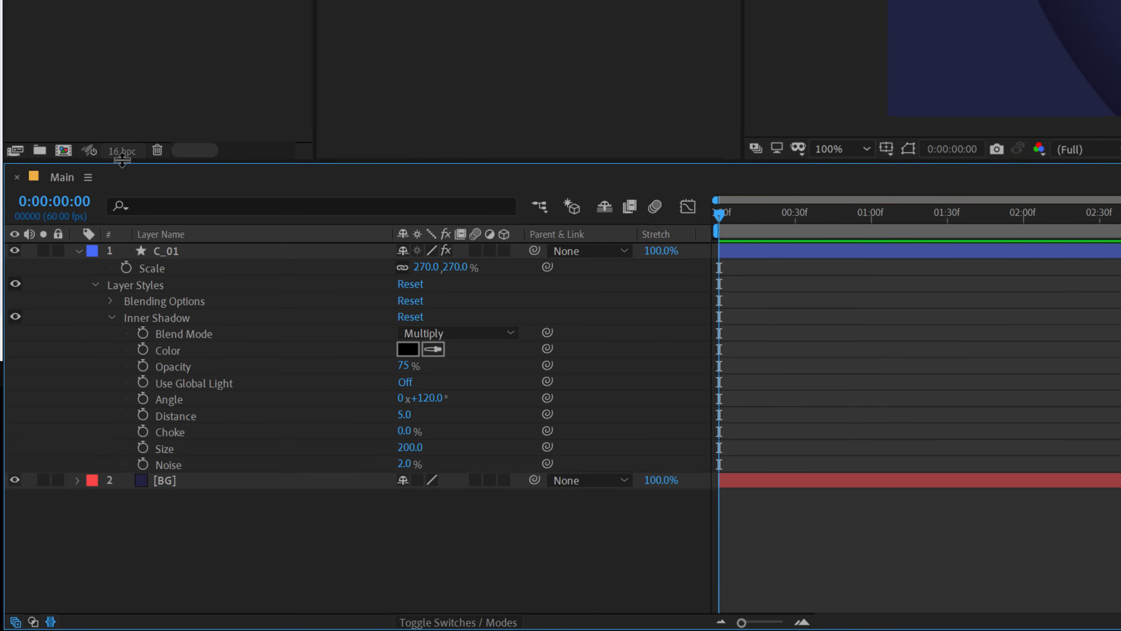
click(122, 149)
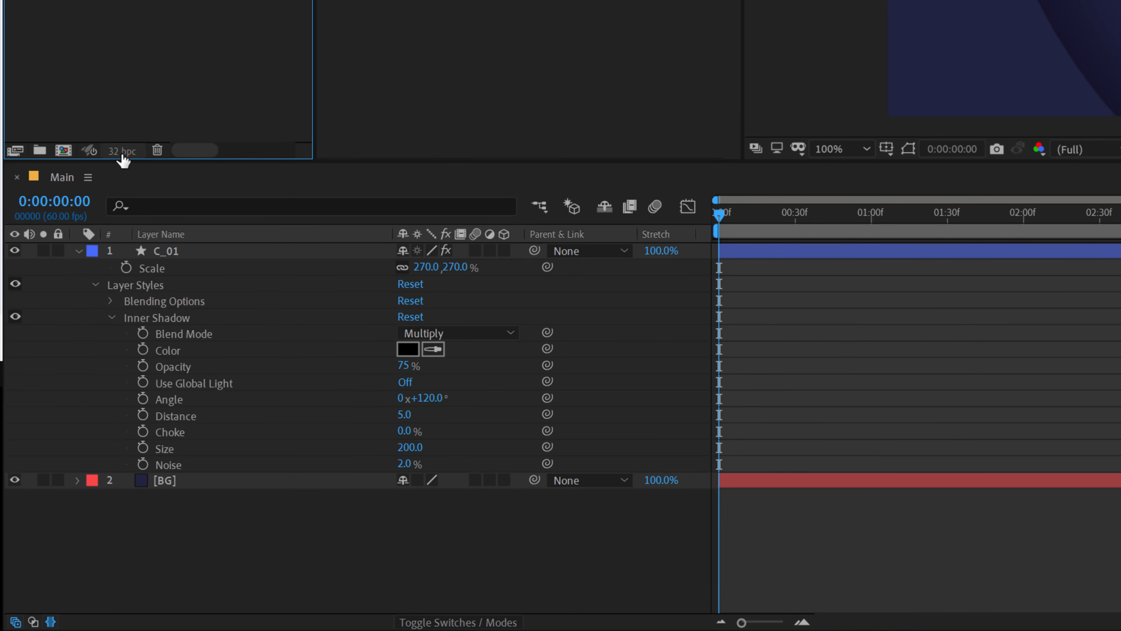
click(122, 150)
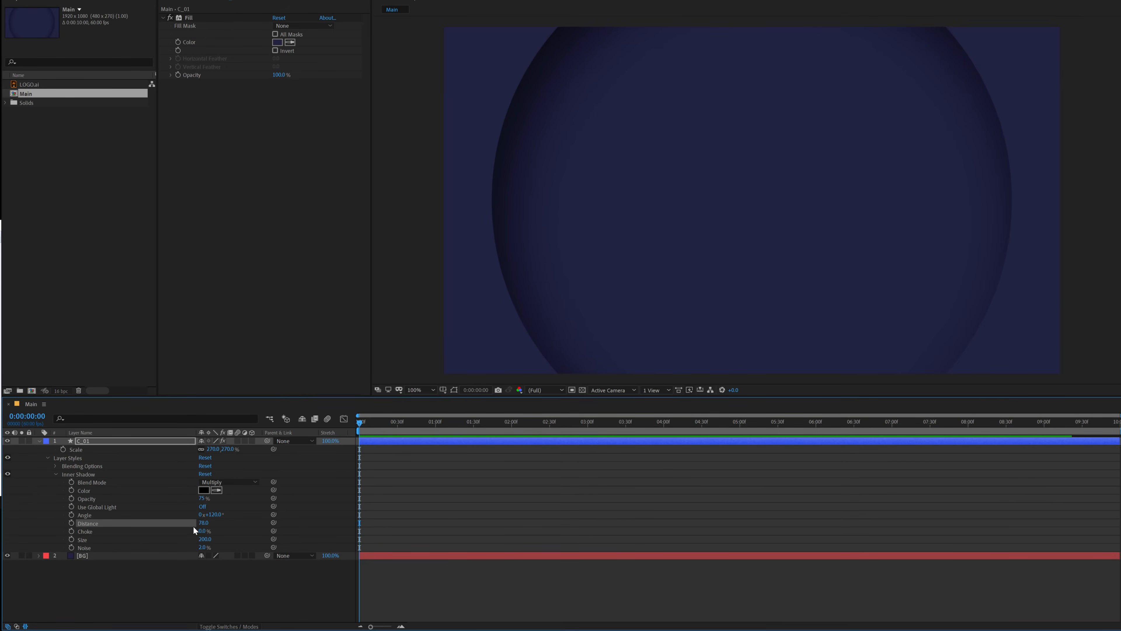
double_click(204, 523)
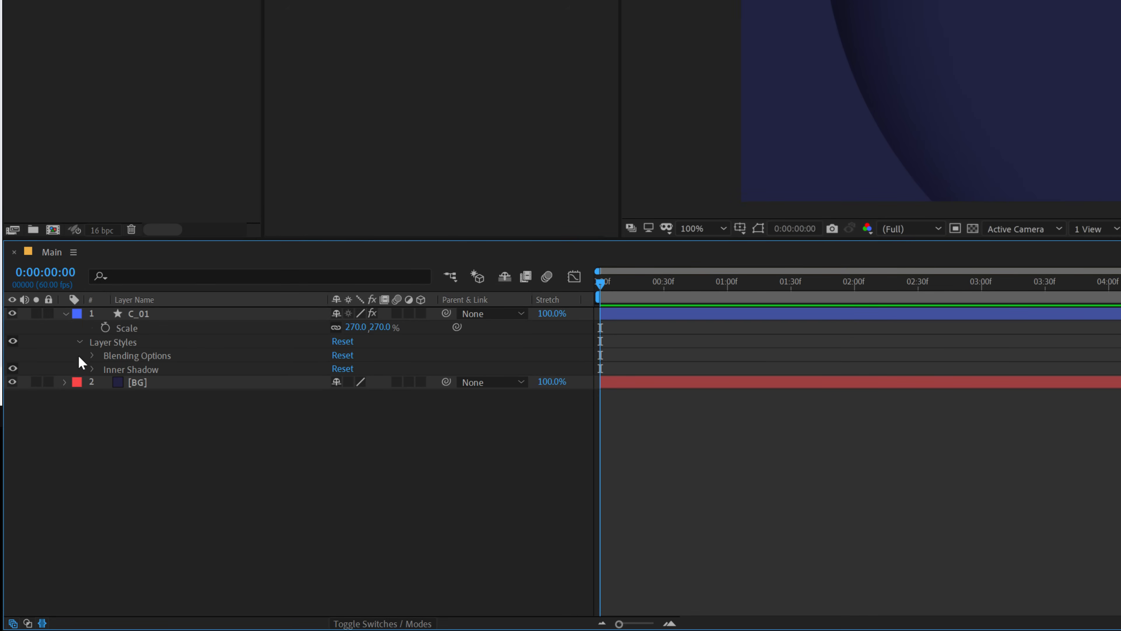
Add Bevel and Emboss to C_01 with angle 329, thin size and grey B2B2B2 highlight
right_click(137, 313)
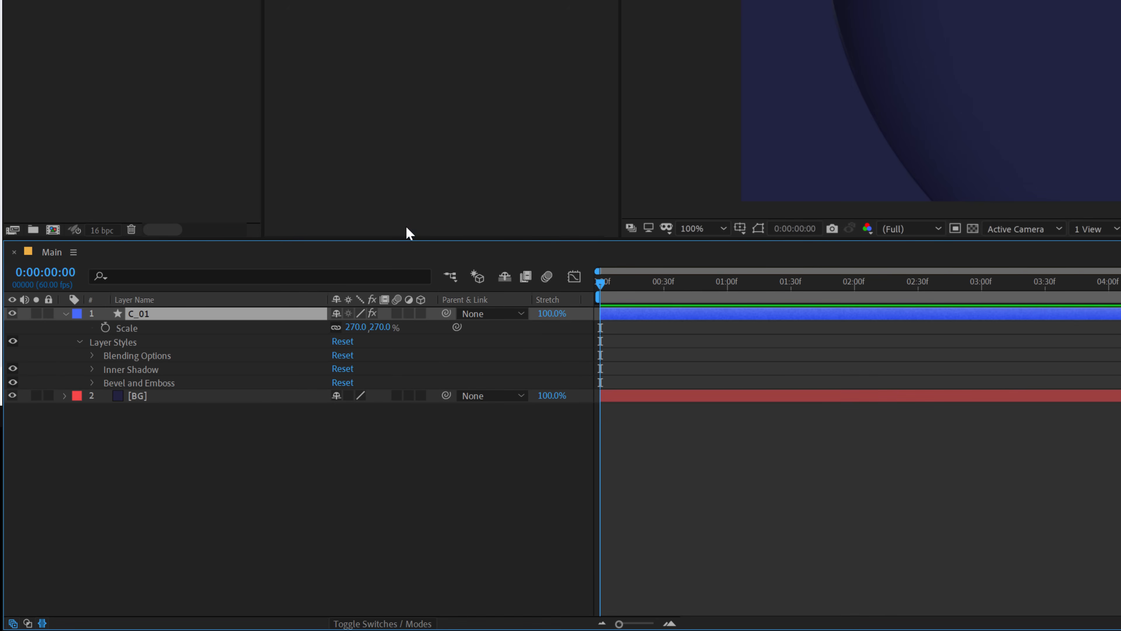
click(92, 382)
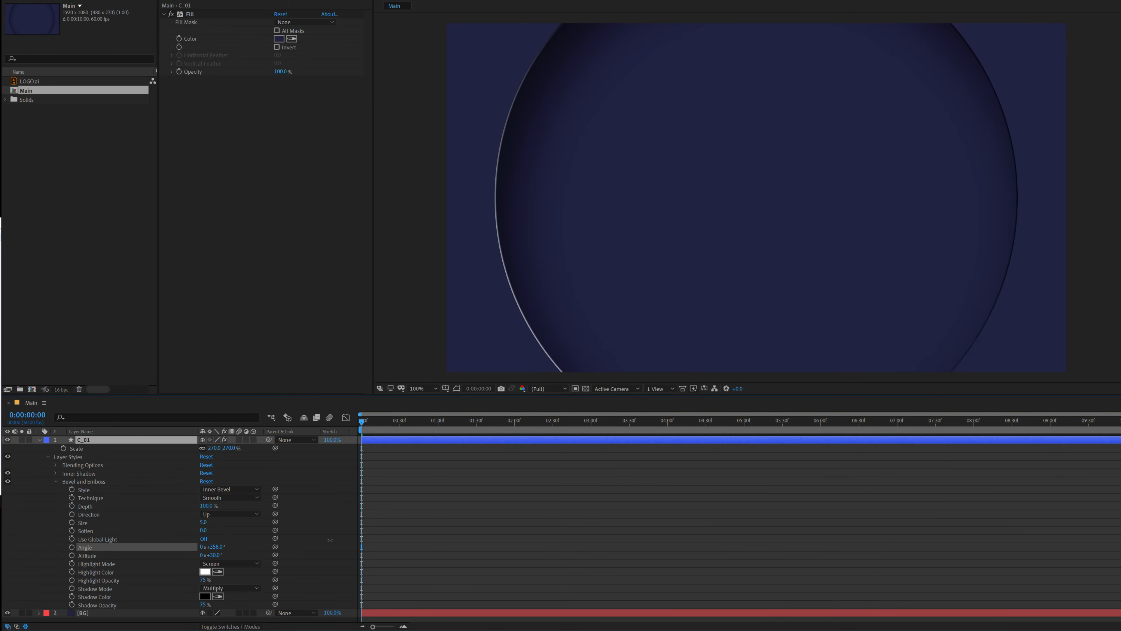
drag(213, 548, 191, 547)
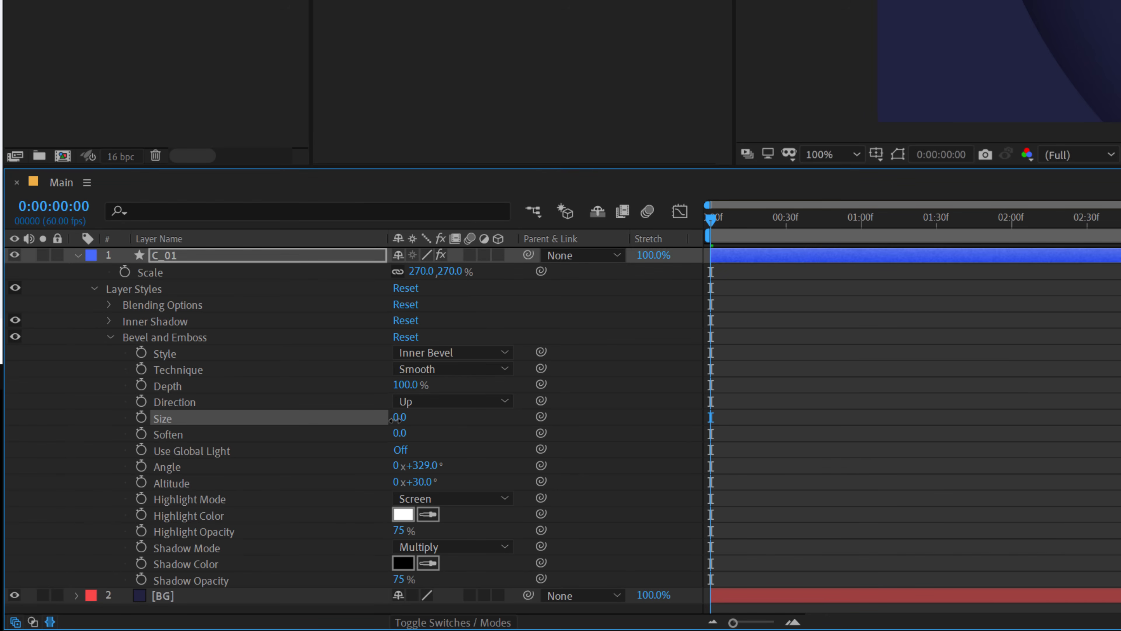
double_click(408, 417)
text(0.1)
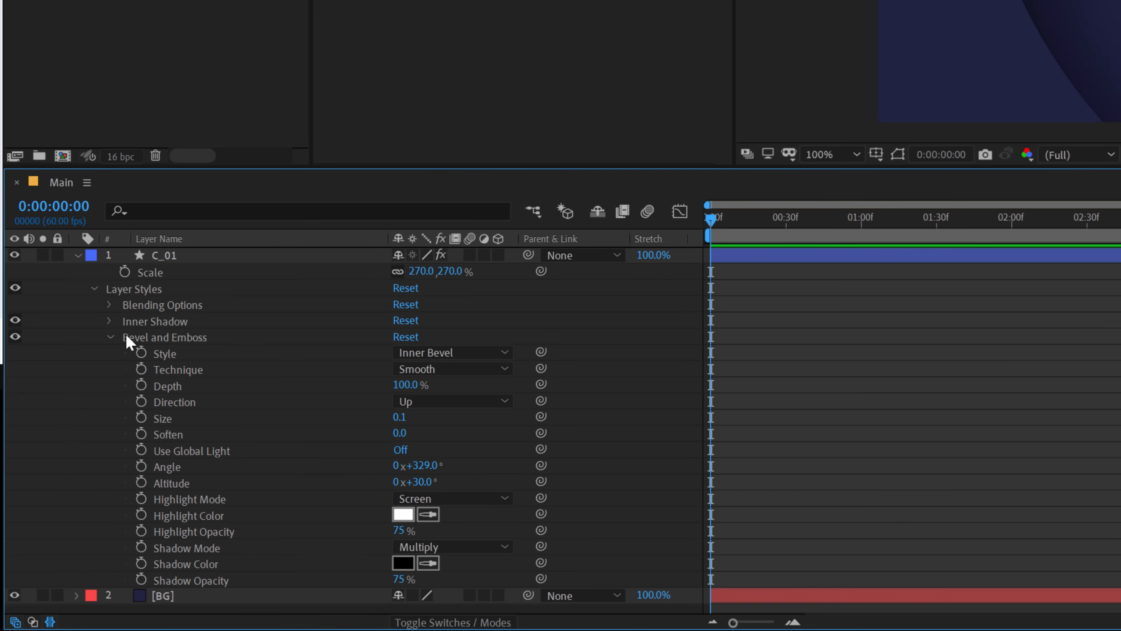
click(403, 513)
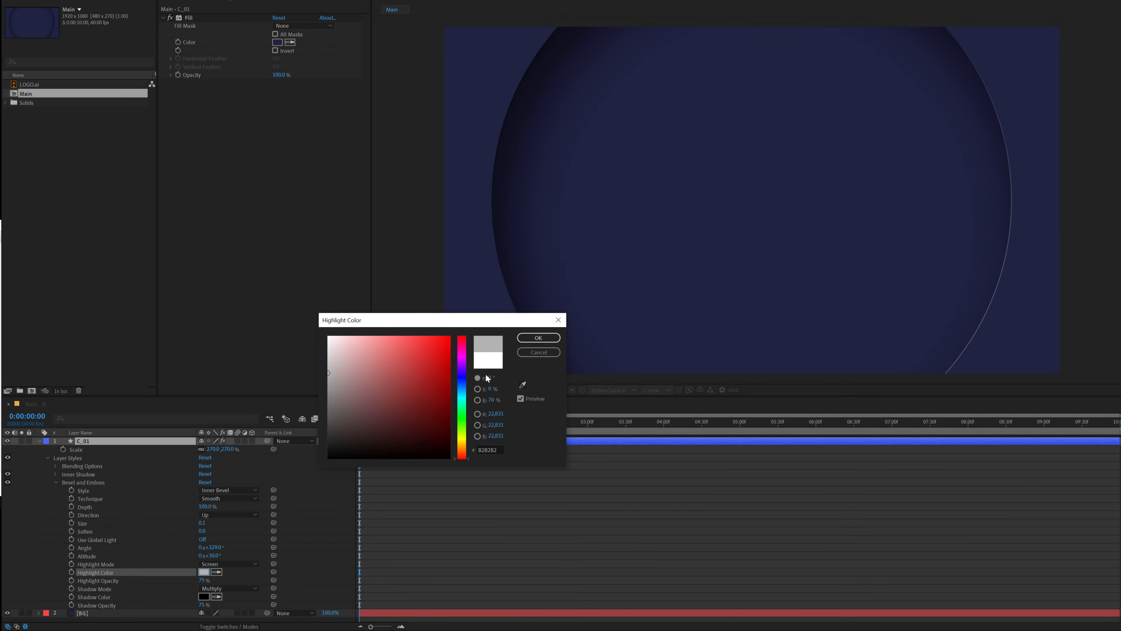
click(537, 337)
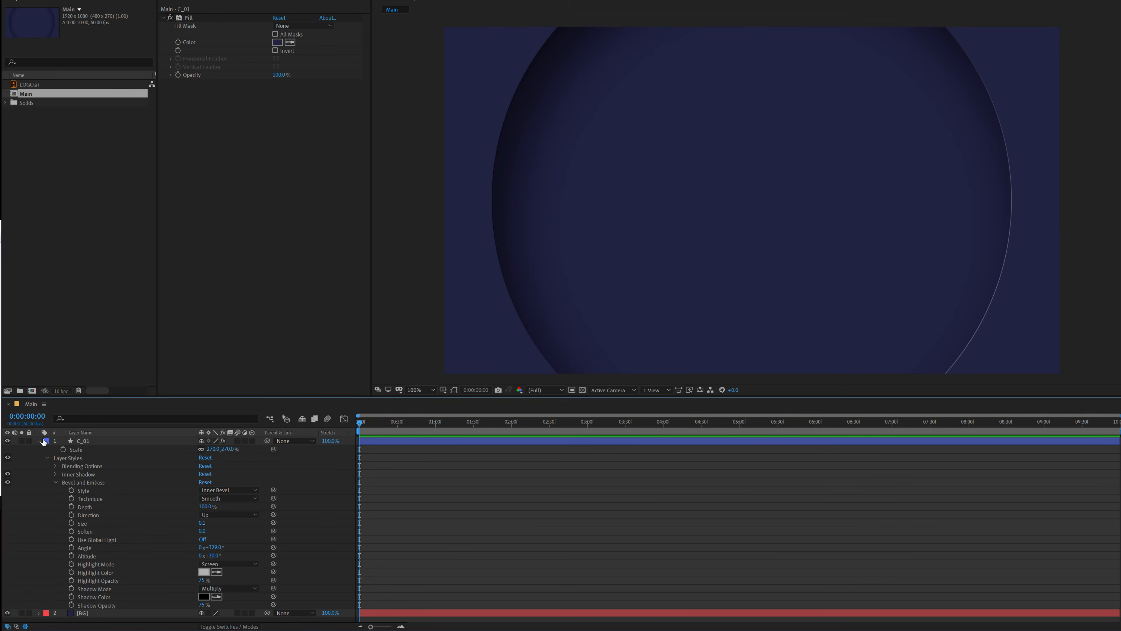
click(38, 440)
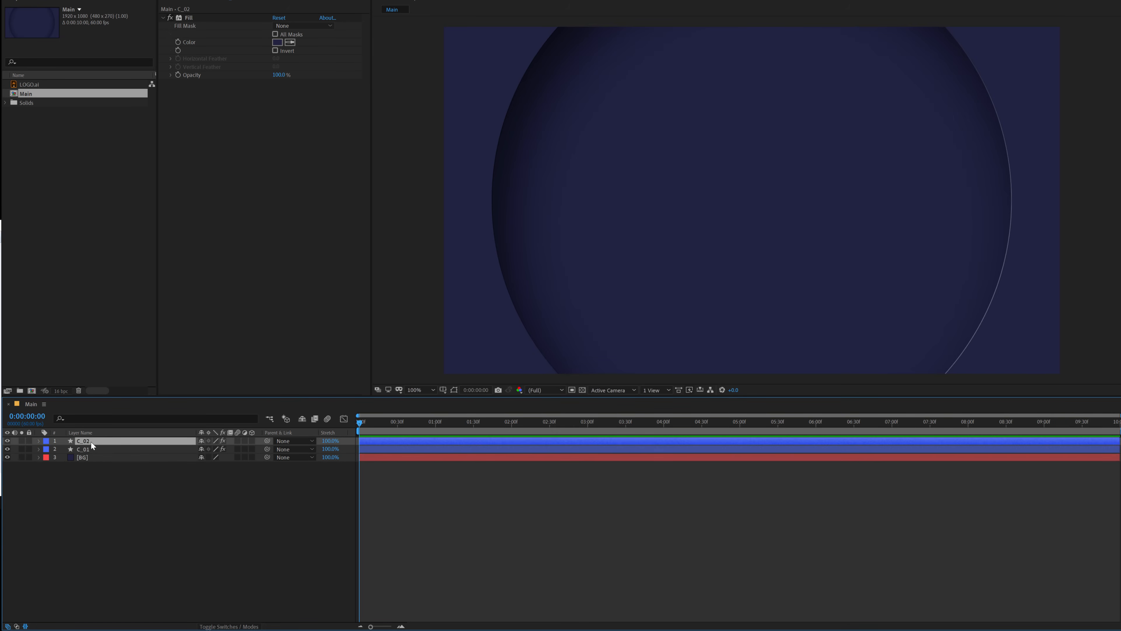
Scale duplicate C_02 to 197% and C_03 to 123%, forming three nested rings
click(39, 441)
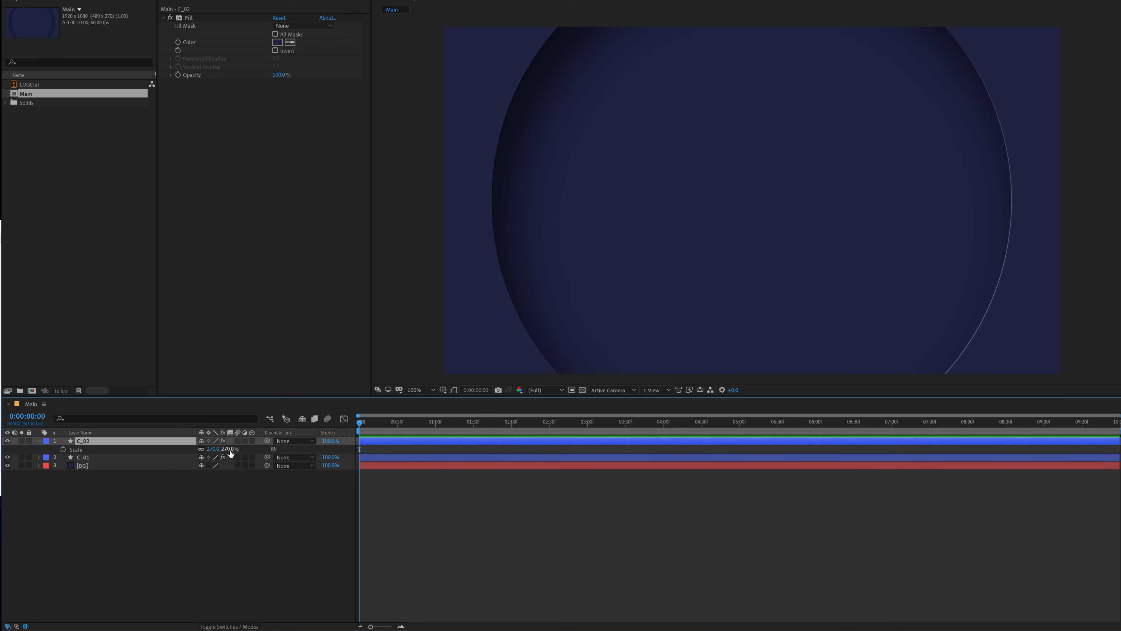
drag(229, 450, 213, 450)
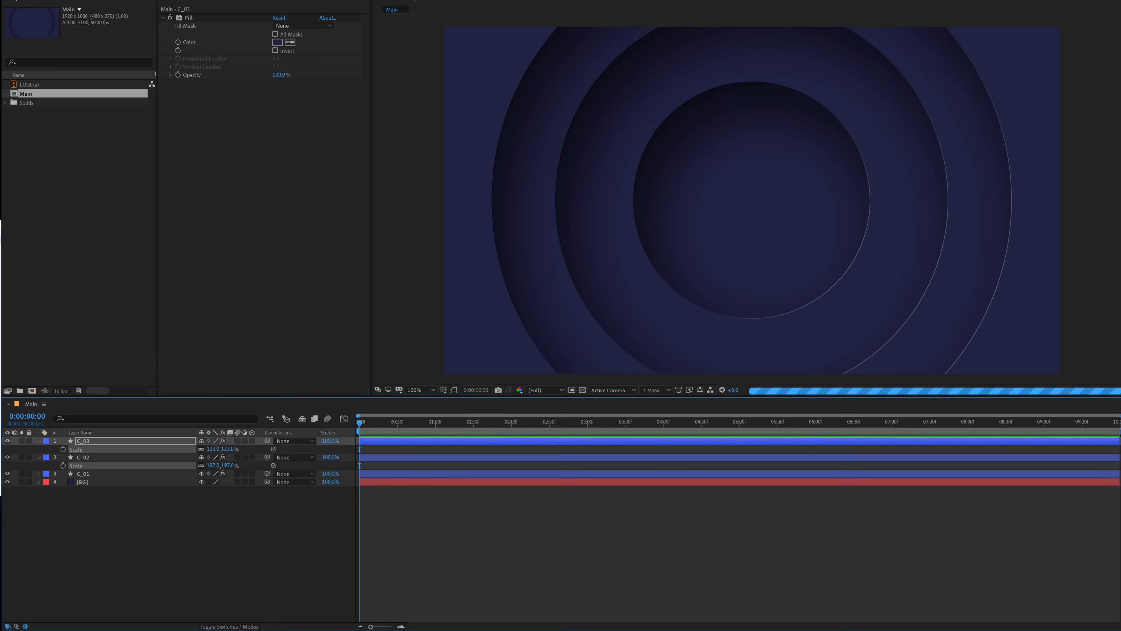
click(86, 457)
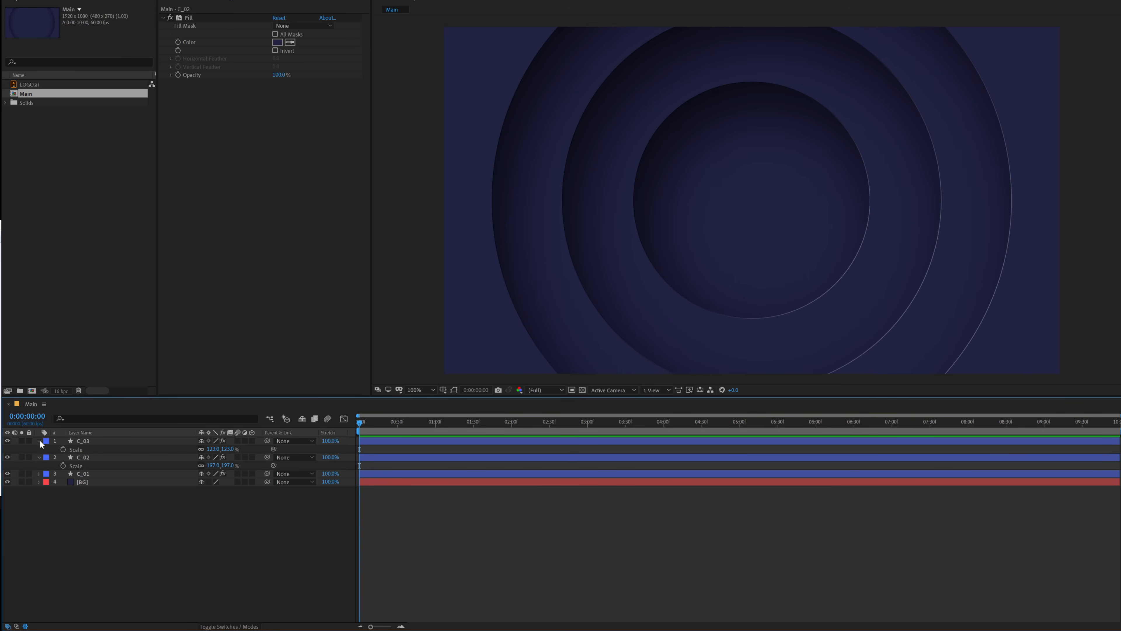
click(39, 441)
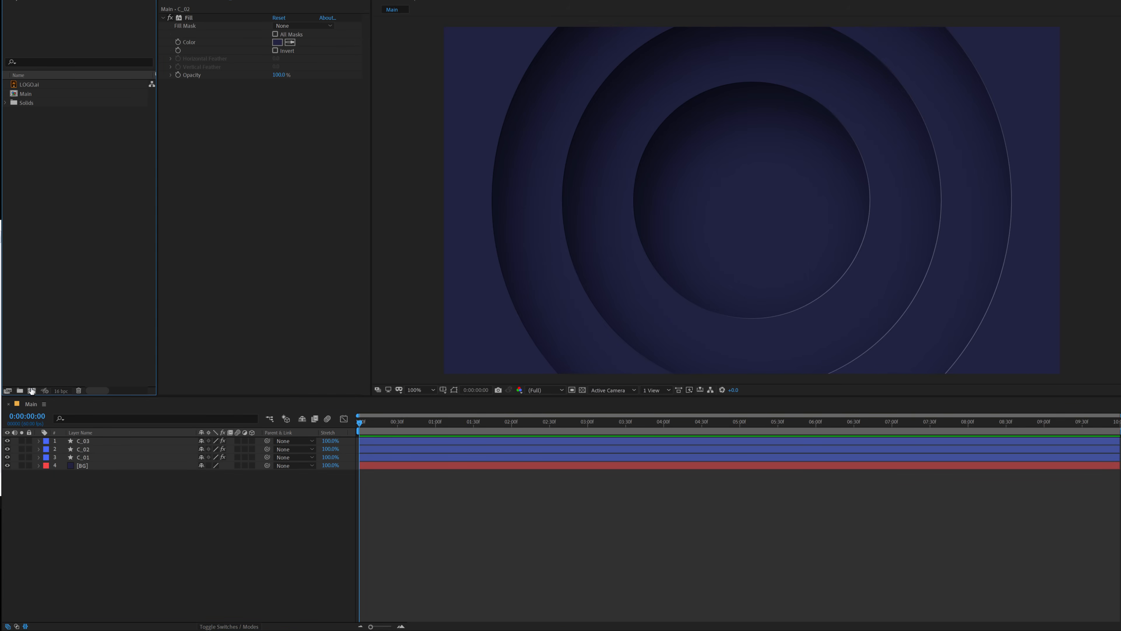
Create a 300×300 composition named Logo for the G artwork
click(20, 391)
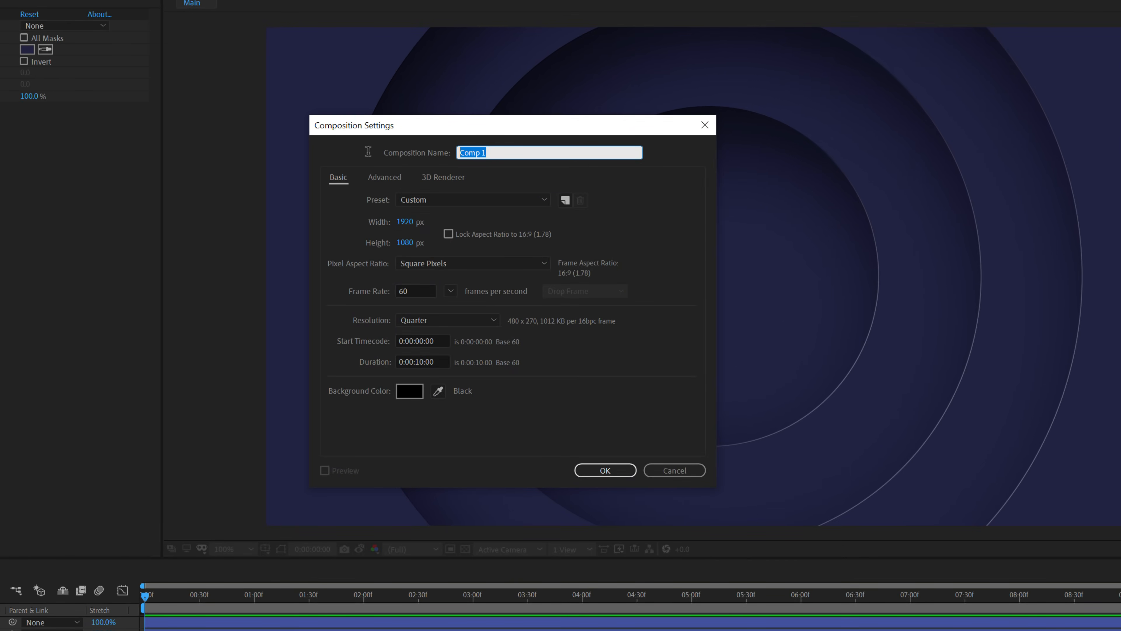
text(Logo)
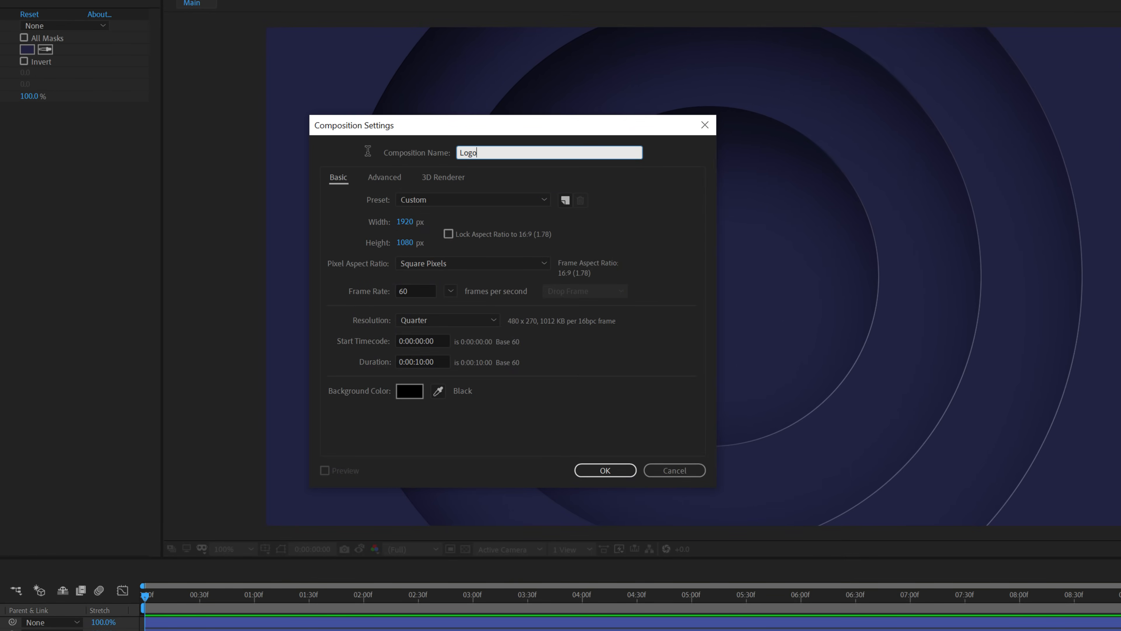
click(411, 222)
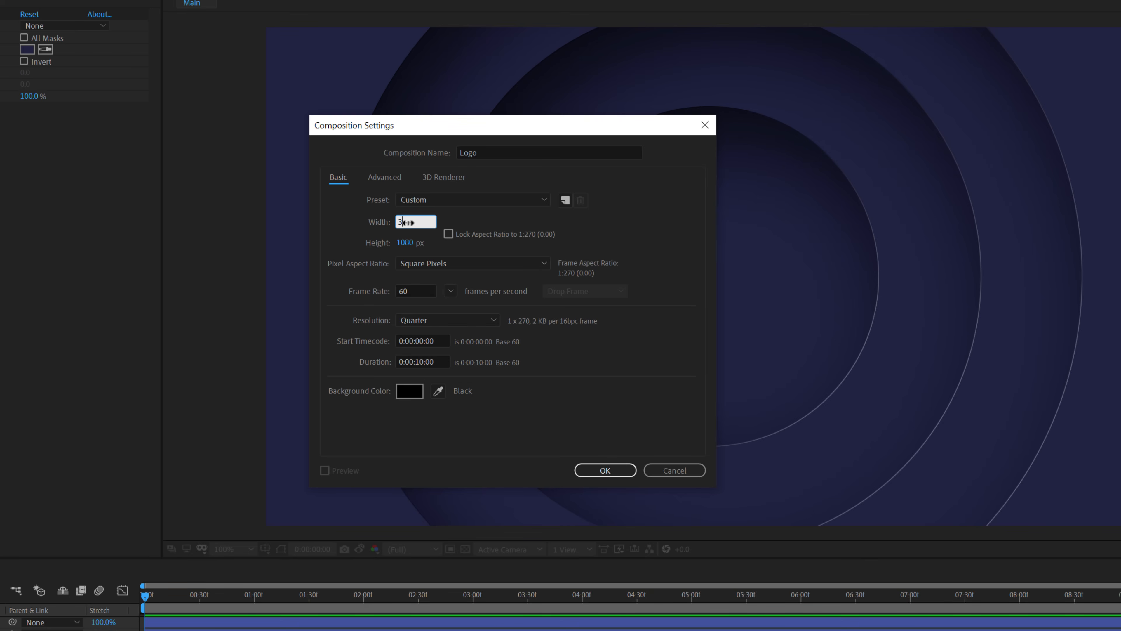
key(Tab)
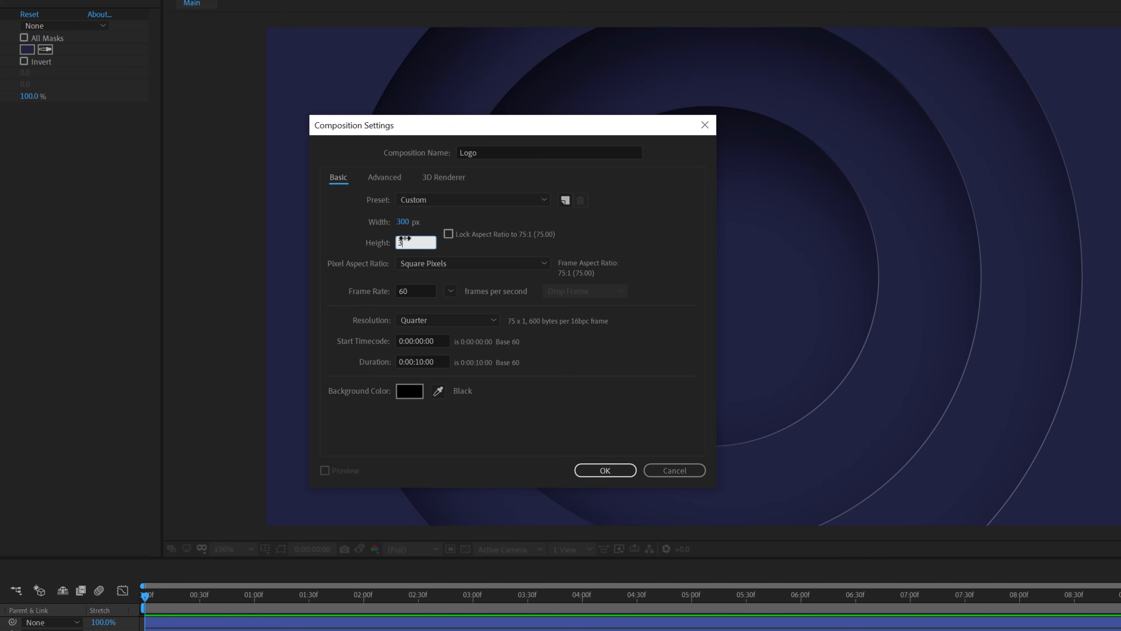
click(605, 469)
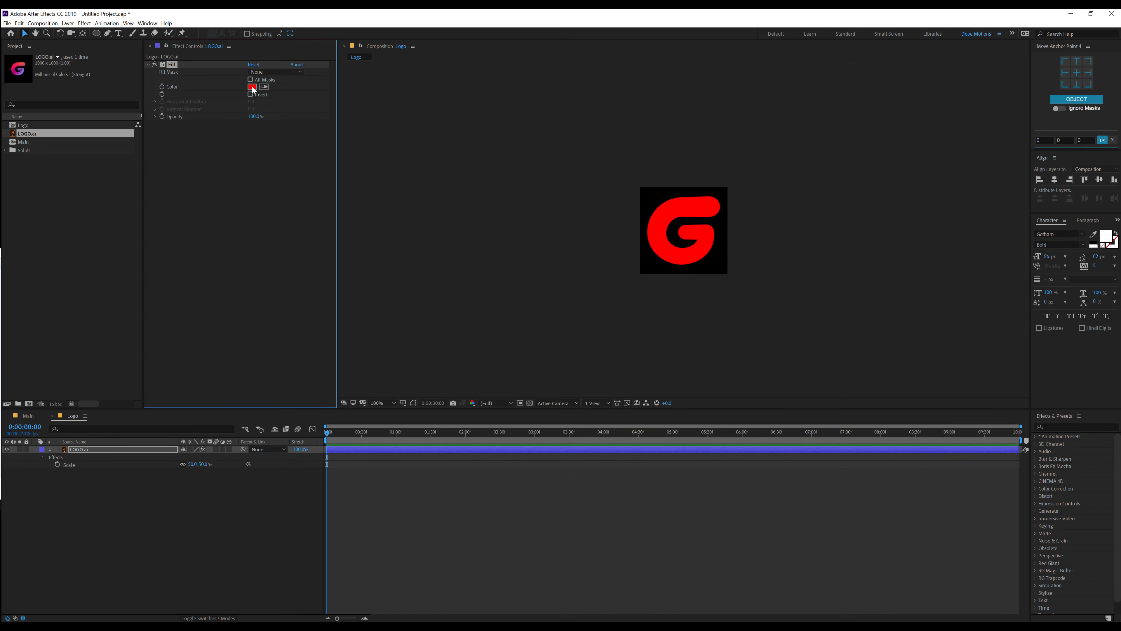
Change the G logo's Fill effect colour to white
click(252, 87)
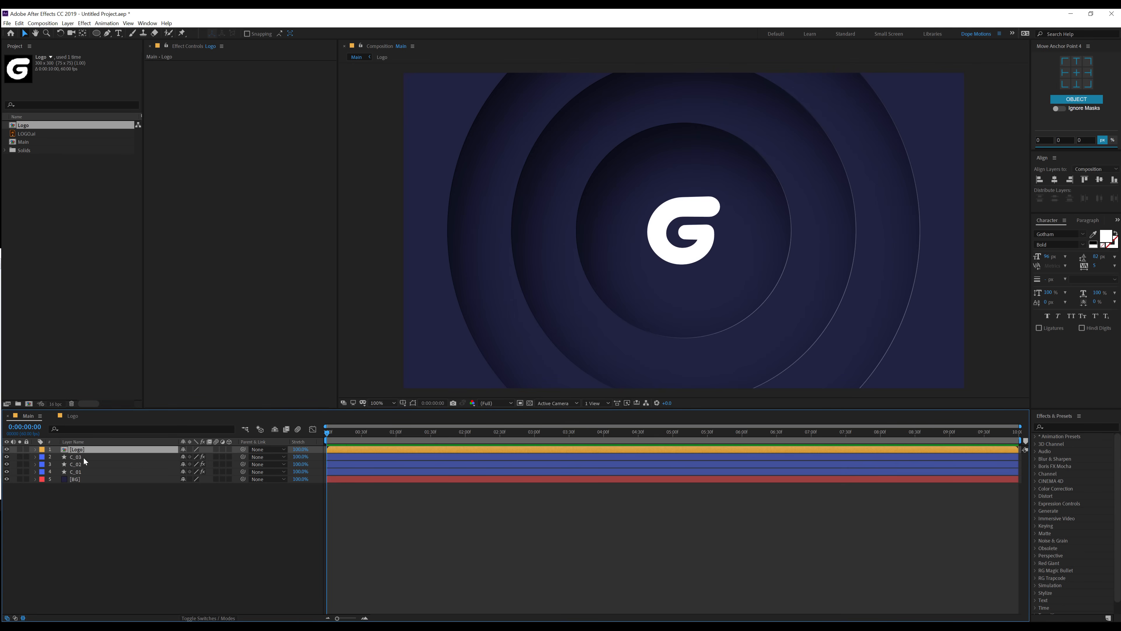
Draw white circle M over the inner ring, set it as the Logo's luma matte and recentre the G
click(73, 457)
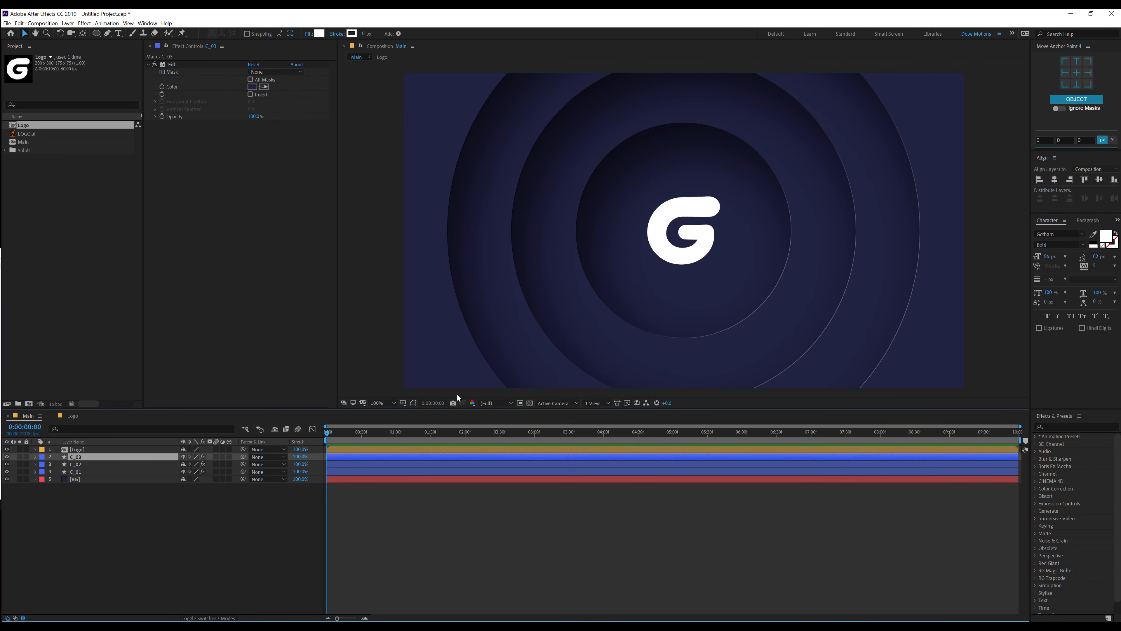
click(73, 456)
text(M)
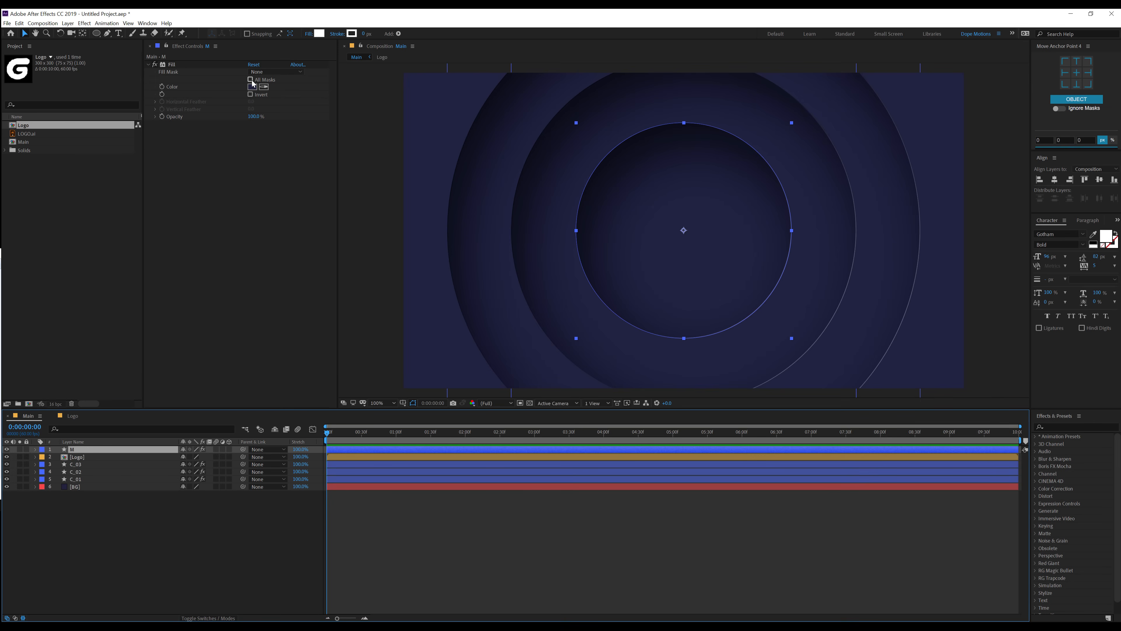
click(251, 86)
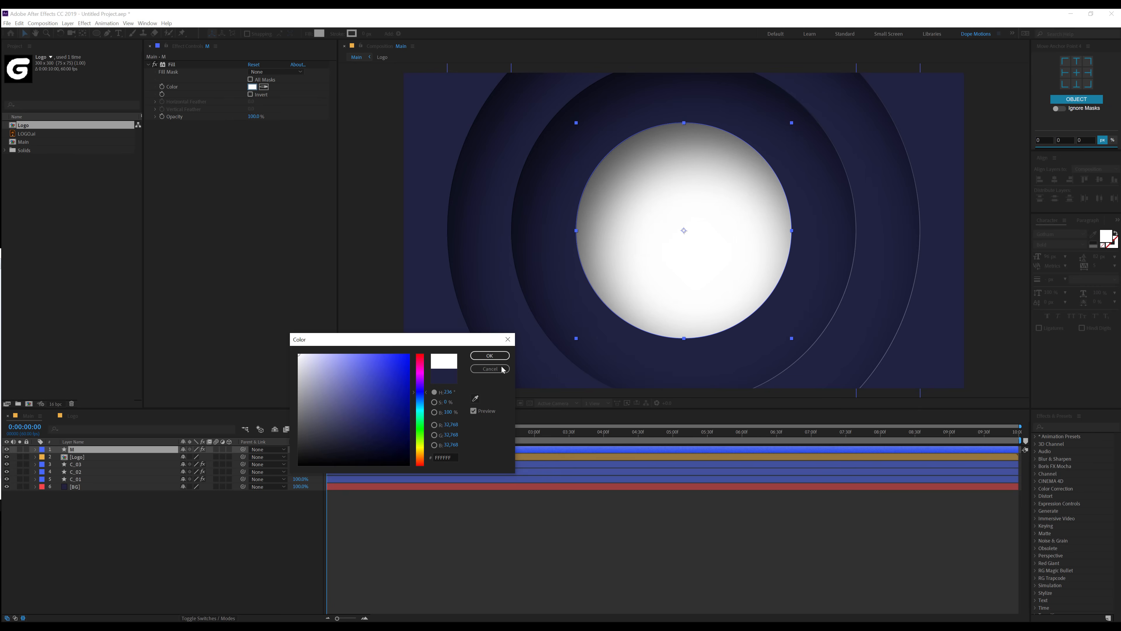
click(489, 369)
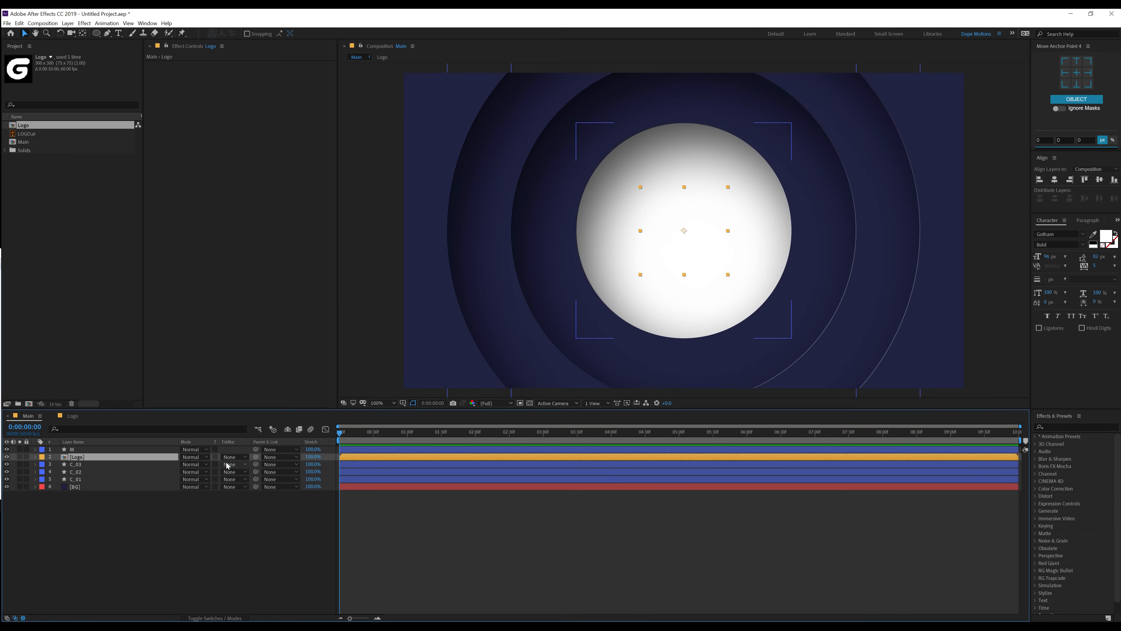
click(231, 456)
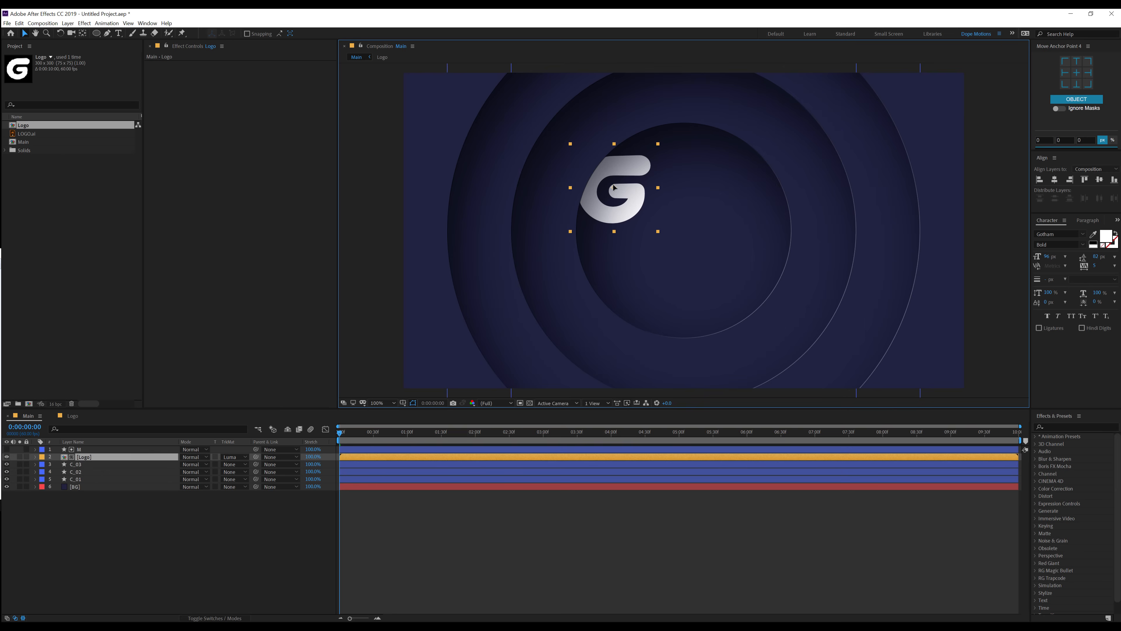
drag(614, 188, 678, 226)
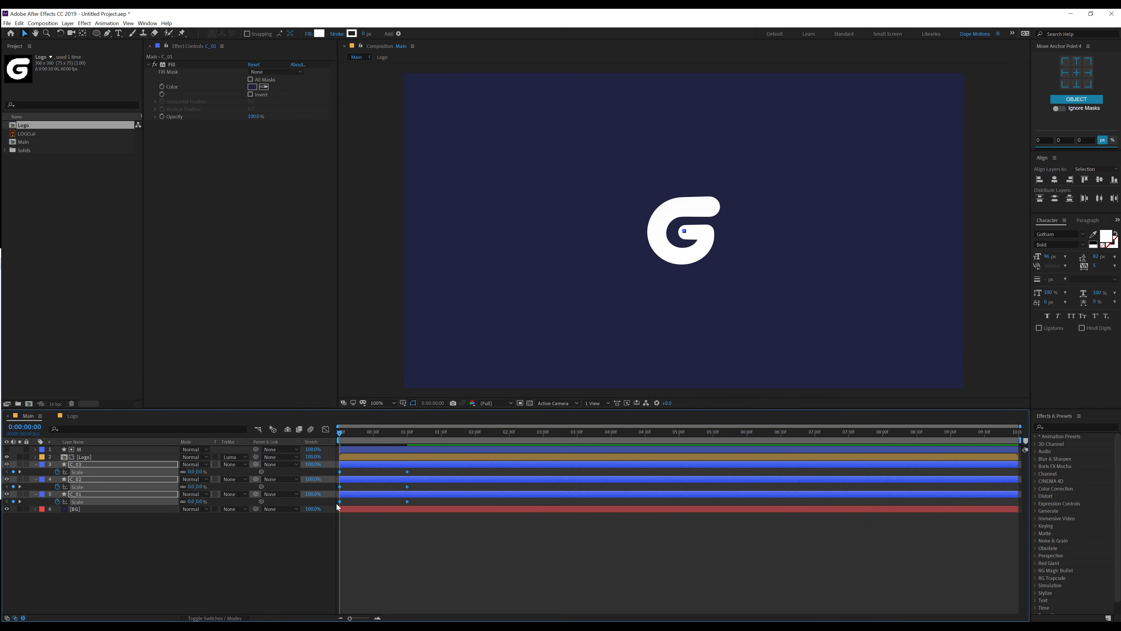
Refine the circles' eased Scale keyframes in the Graph Editor and stagger their start
click(324, 429)
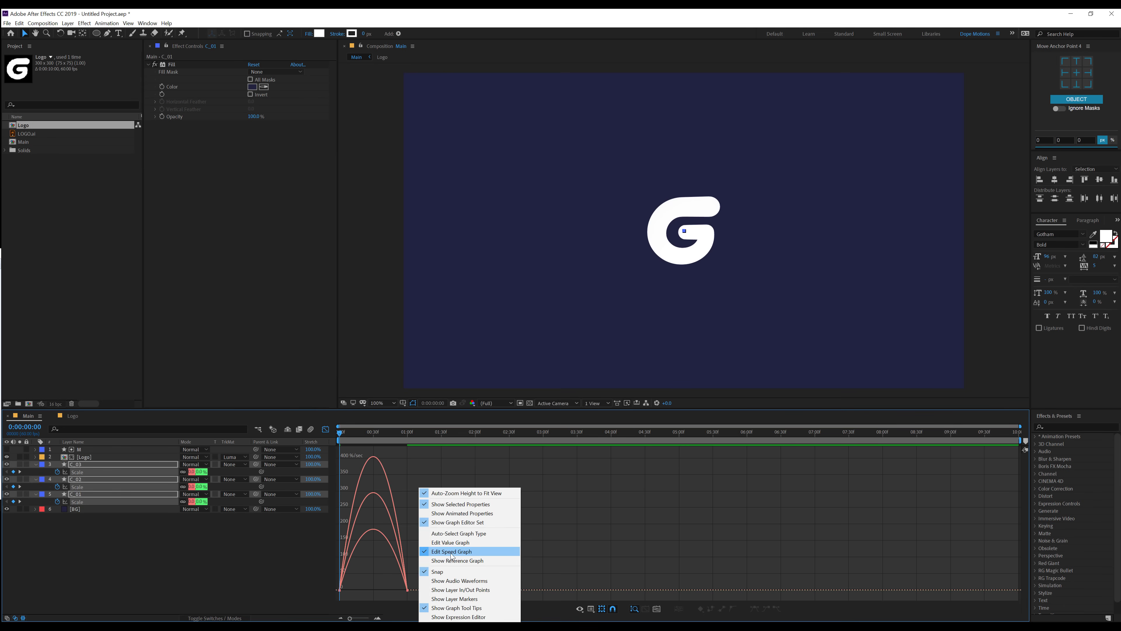
click(452, 551)
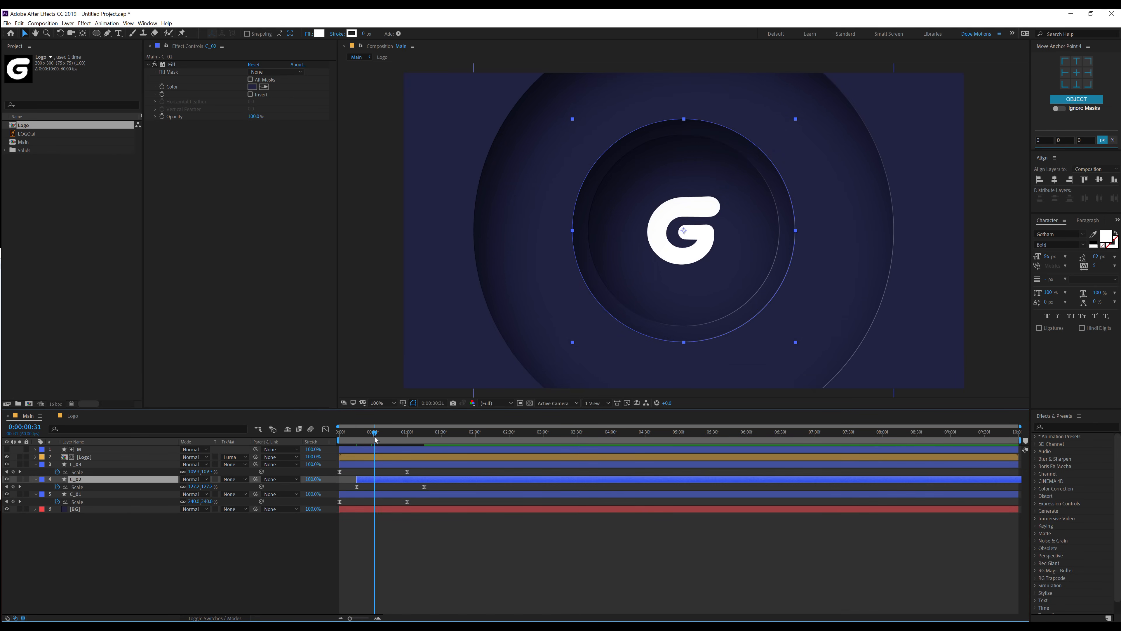
Scrub through the scale animation and duplicate C_03 as a top circle layer C_04
click(372, 431)
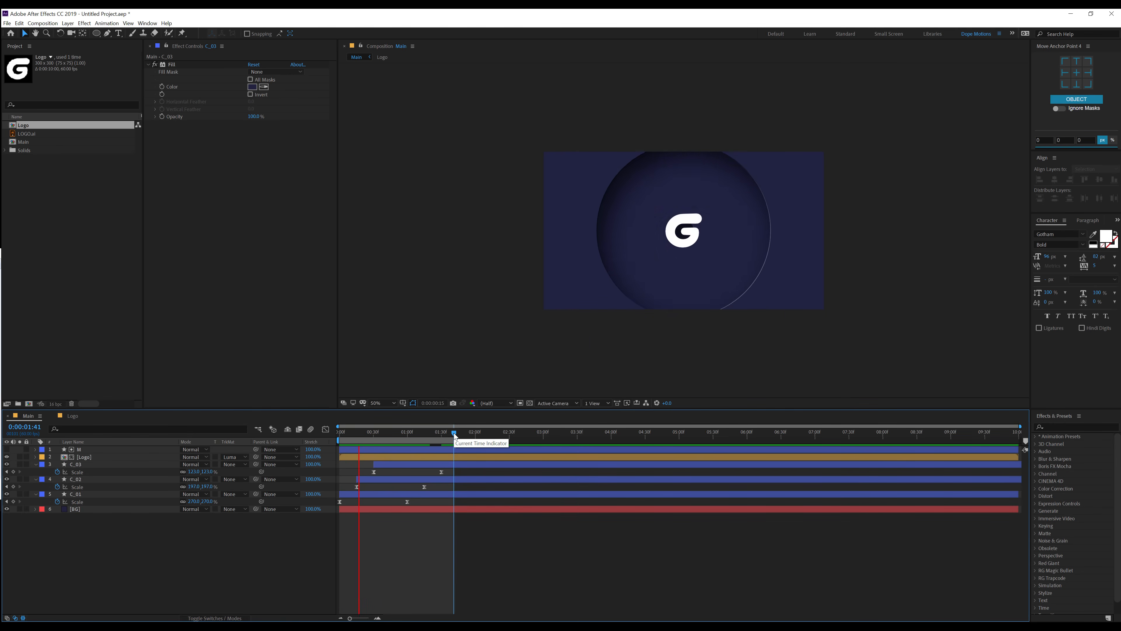
click(453, 432)
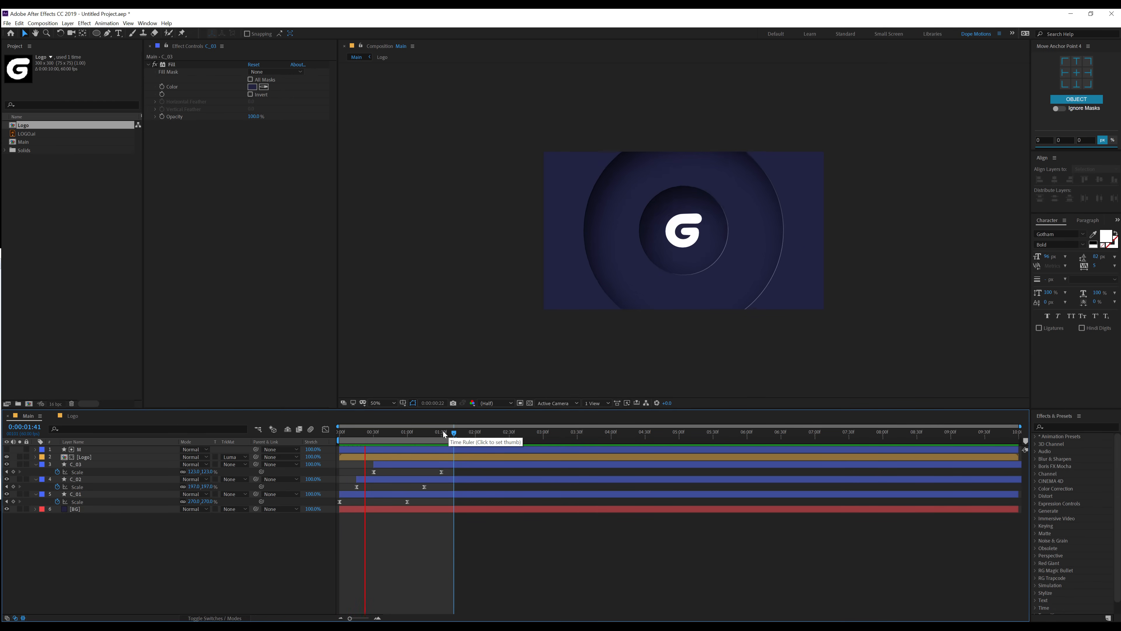
click(375, 432)
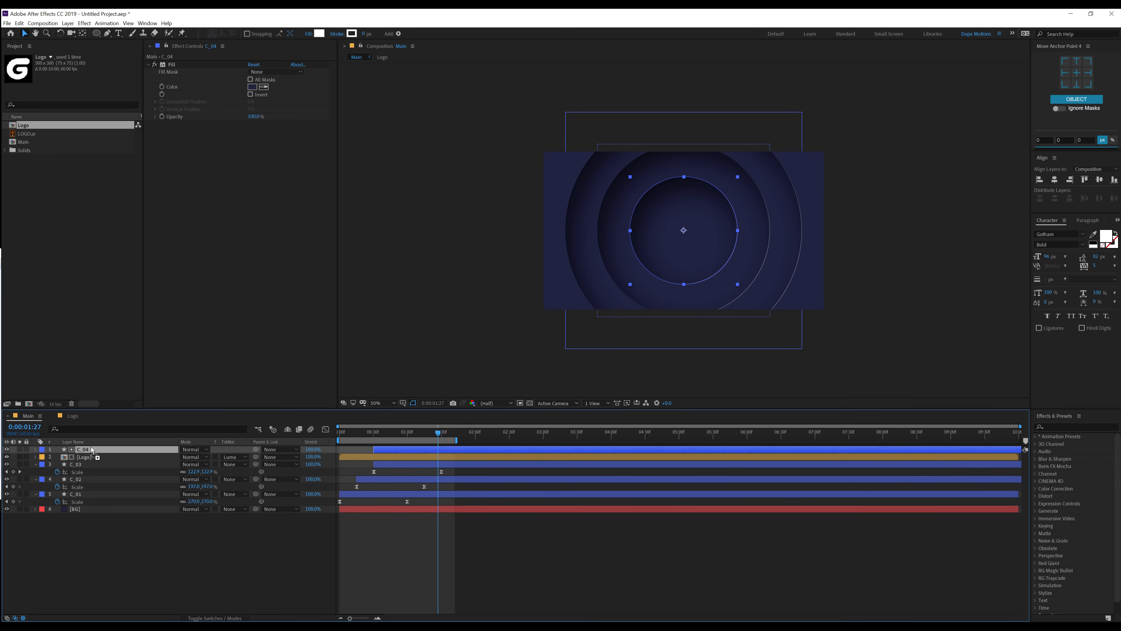
Name the new top circle layer M and set its Fill colour to white
text(M)
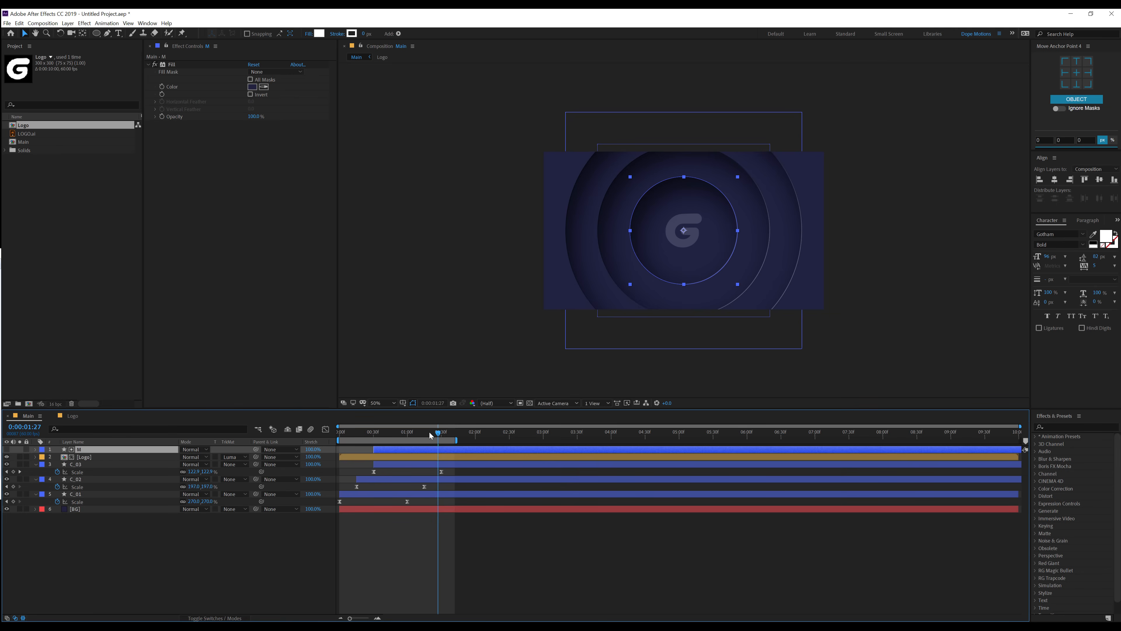
click(430, 431)
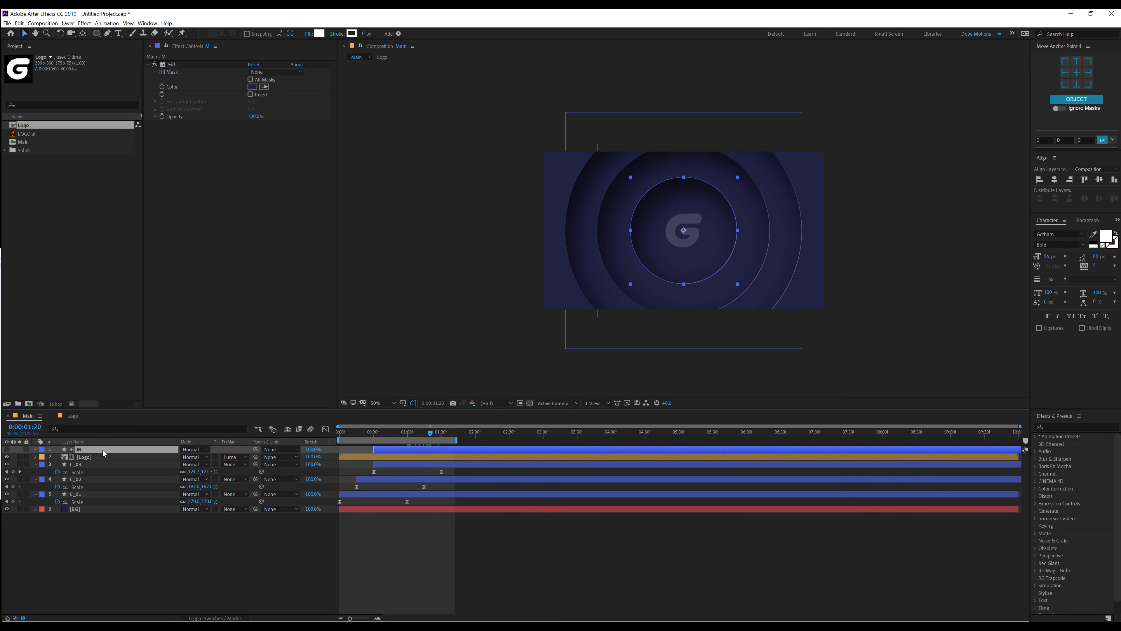
click(252, 86)
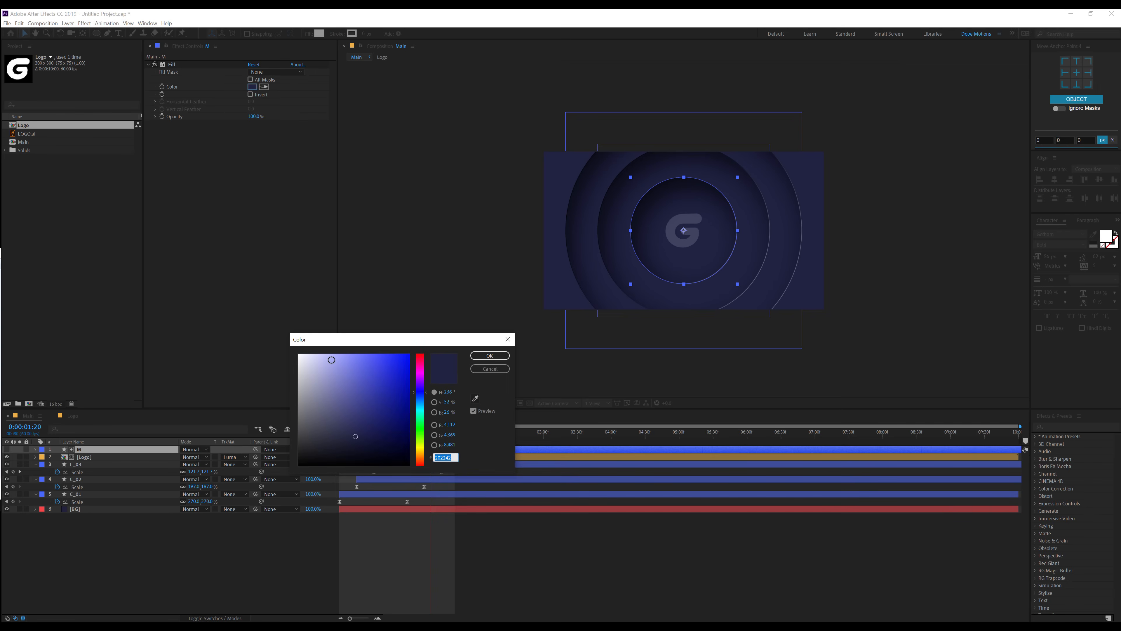
click(490, 355)
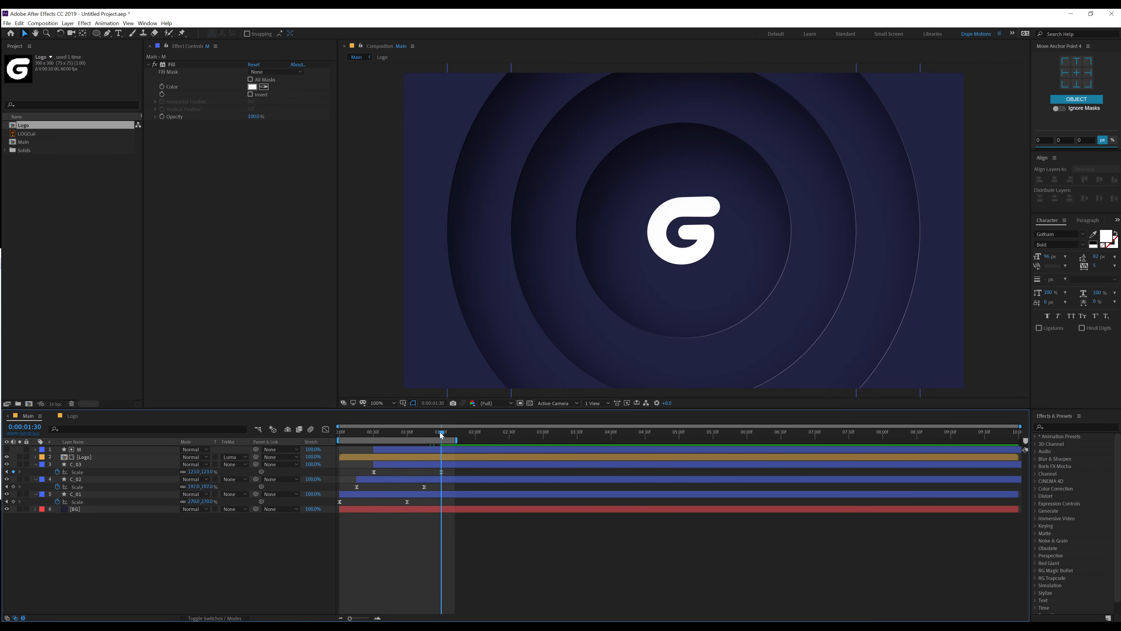
Keyframe the Logo layer's Position so the G slides up from below to the centre
click(83, 457)
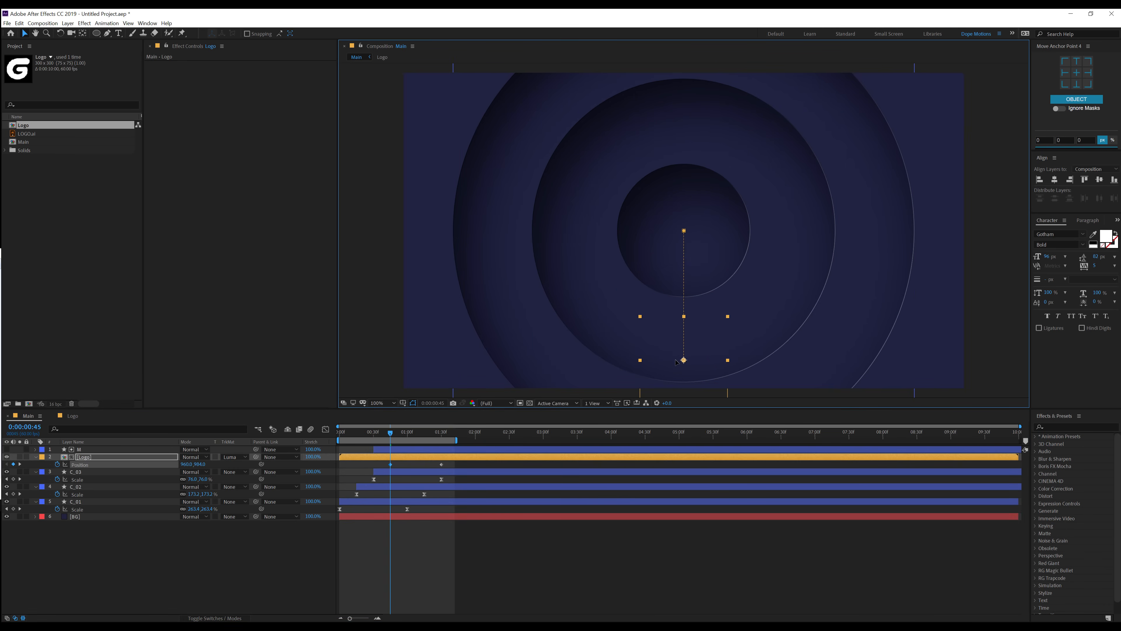
click(96, 457)
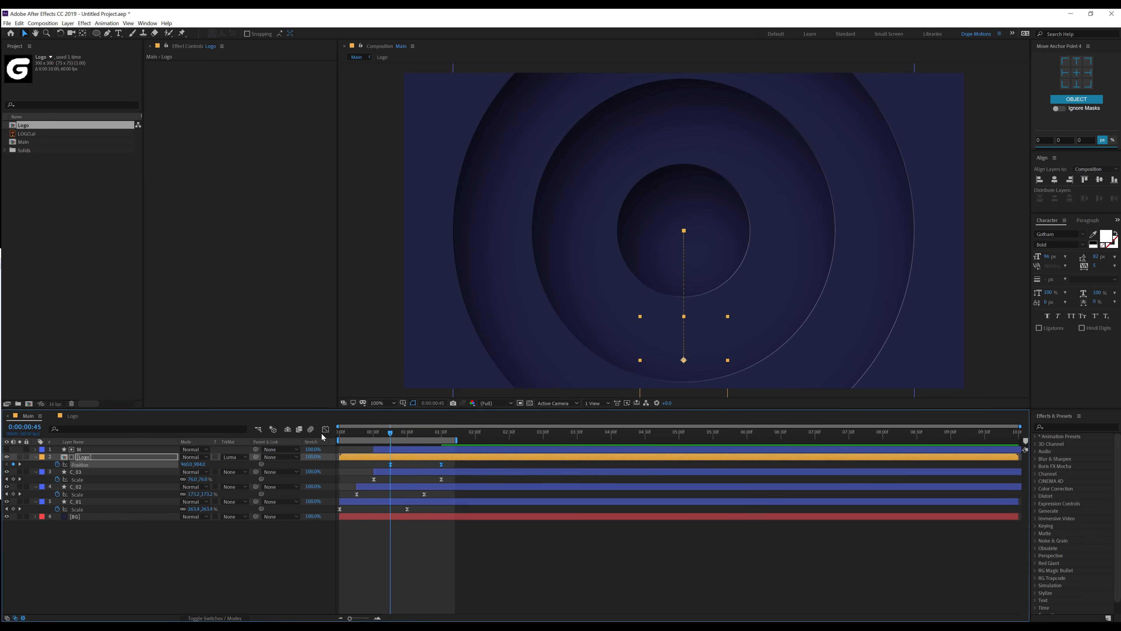
click(323, 429)
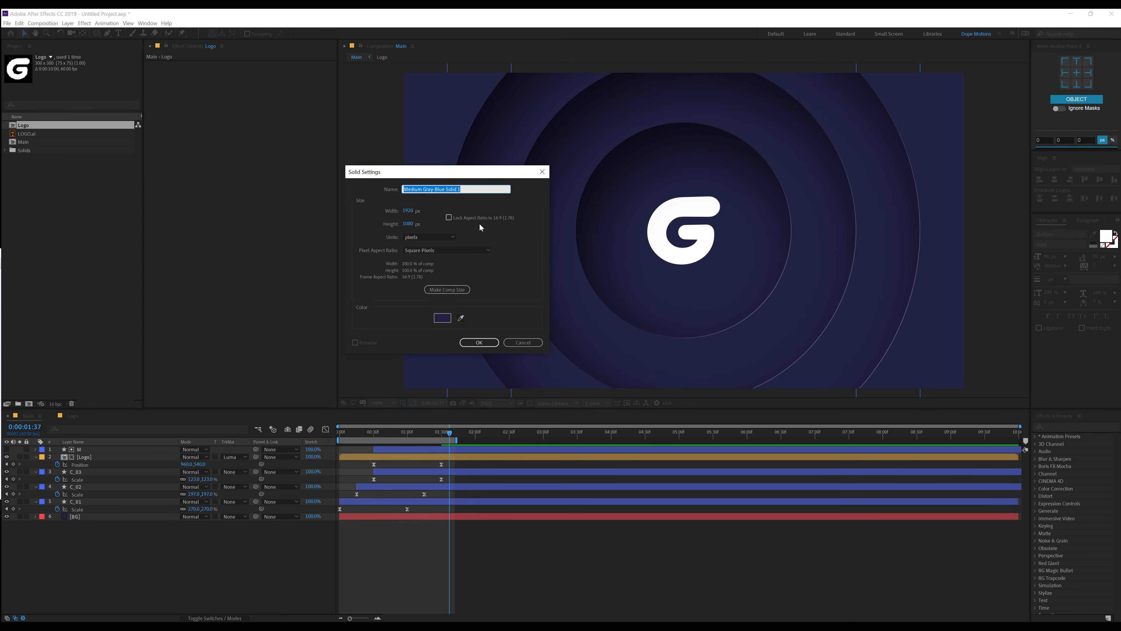
Create a black solid named V for the vignette
click(442, 318)
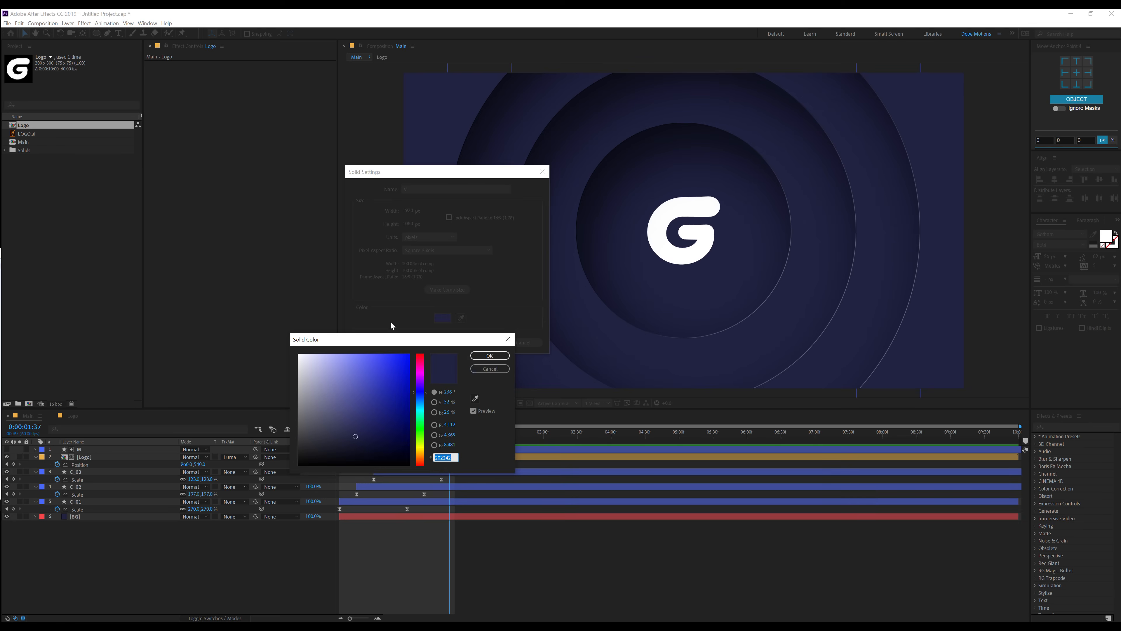
click(490, 355)
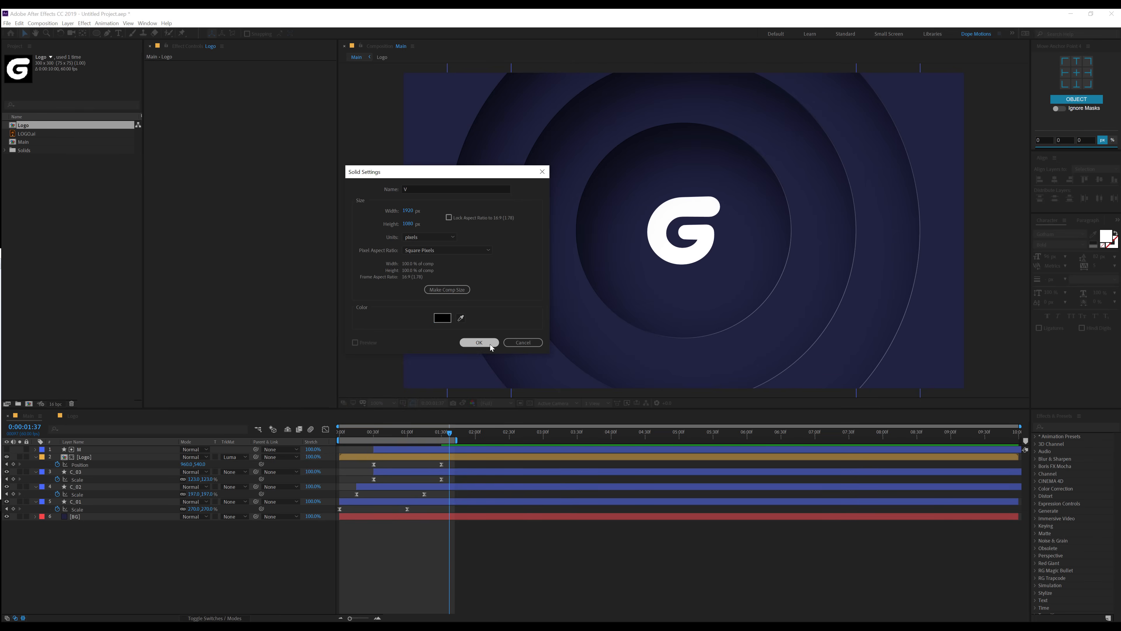
click(478, 342)
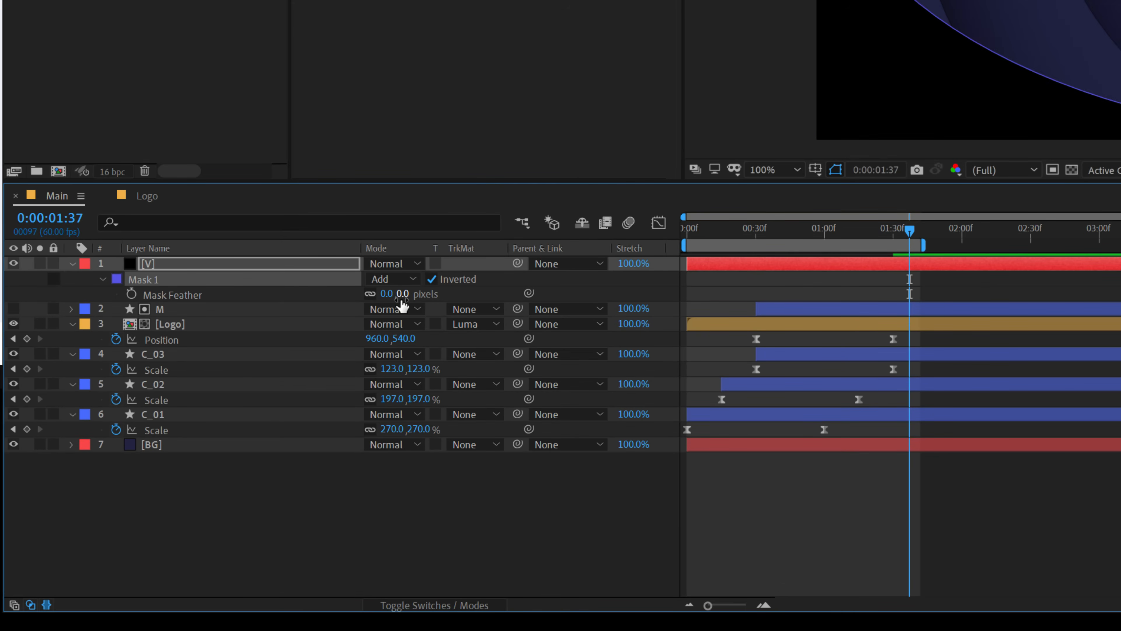
Feather V's inverted oval mask by 500 and lower the layer's opacity to 40%
click(398, 294)
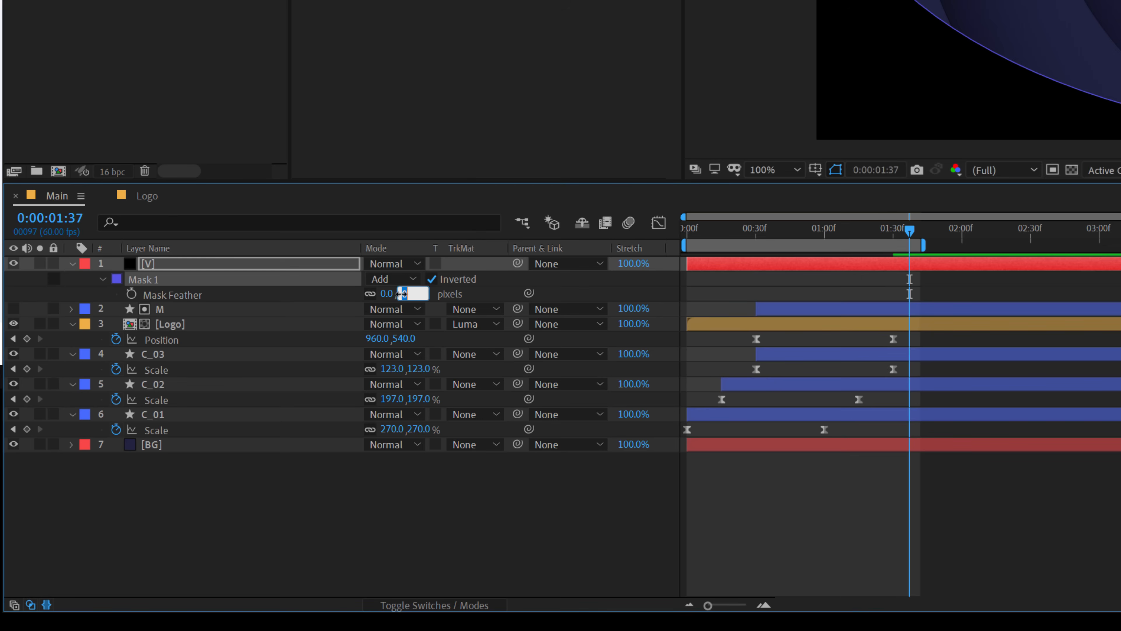
text(500)
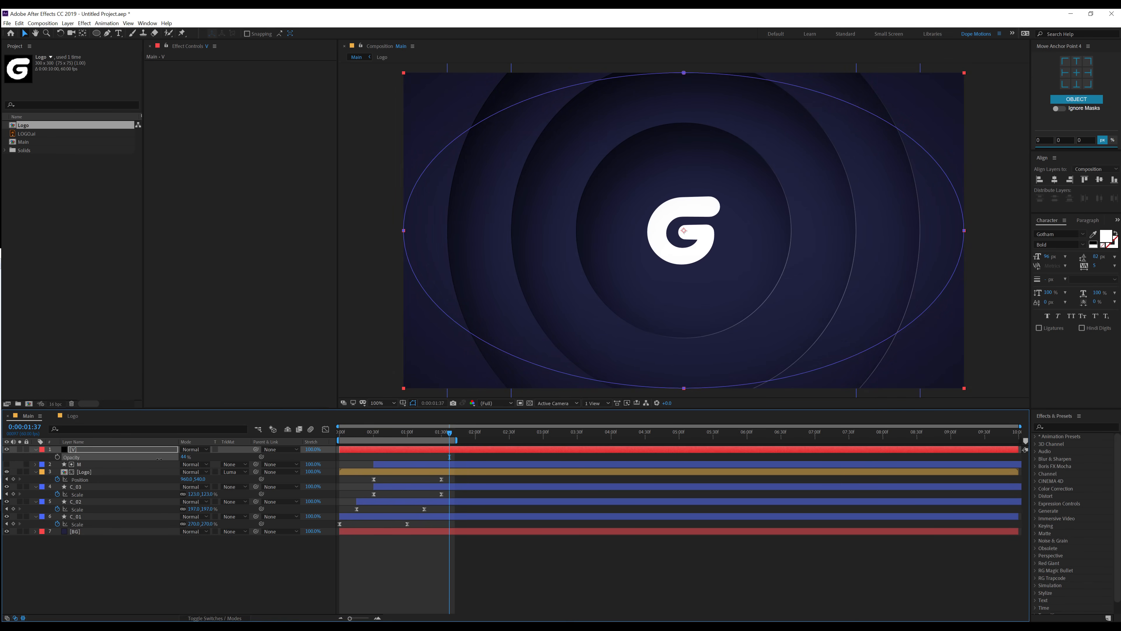
click(186, 457)
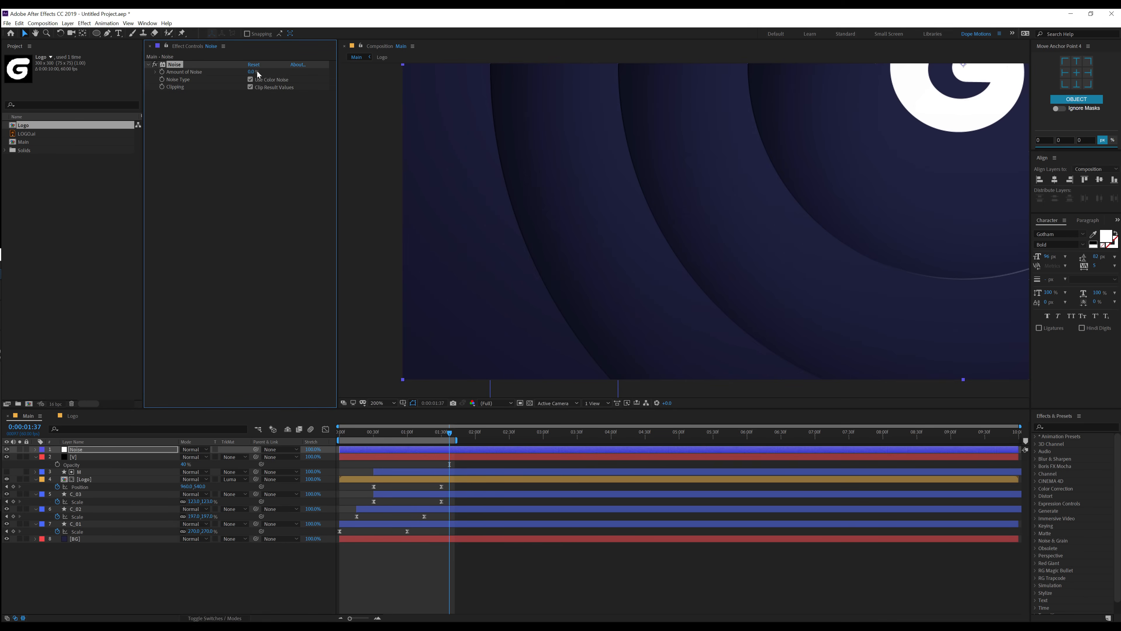
Set a small Amount of Noise on the Noise layer and start adding a new CC layer
click(255, 71)
text(2)
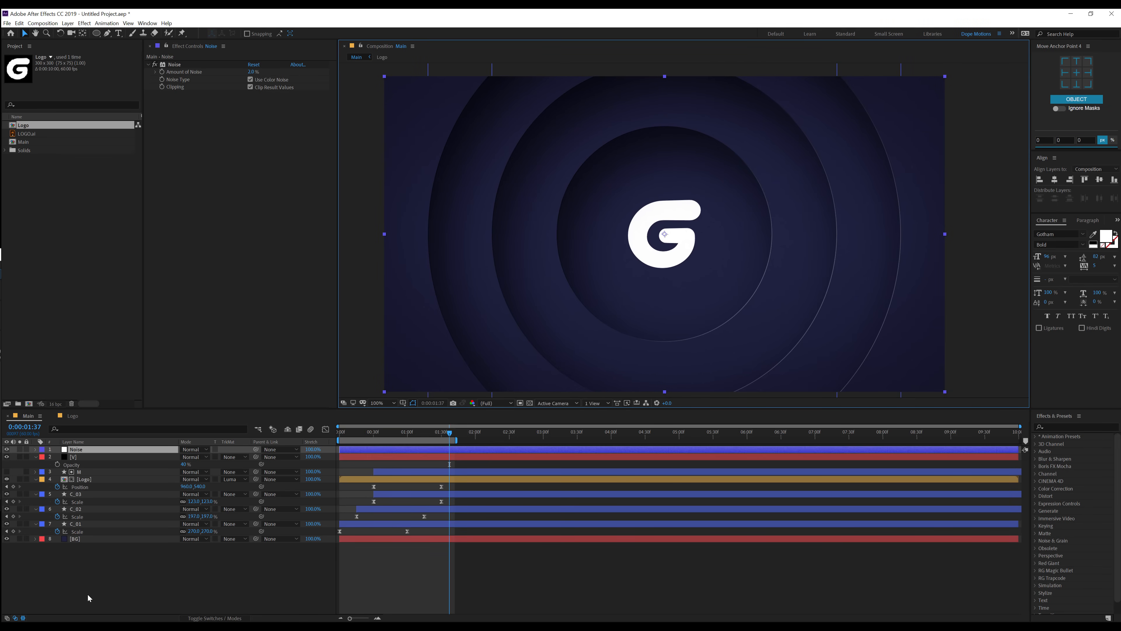
right_click(84, 479)
text(CC)
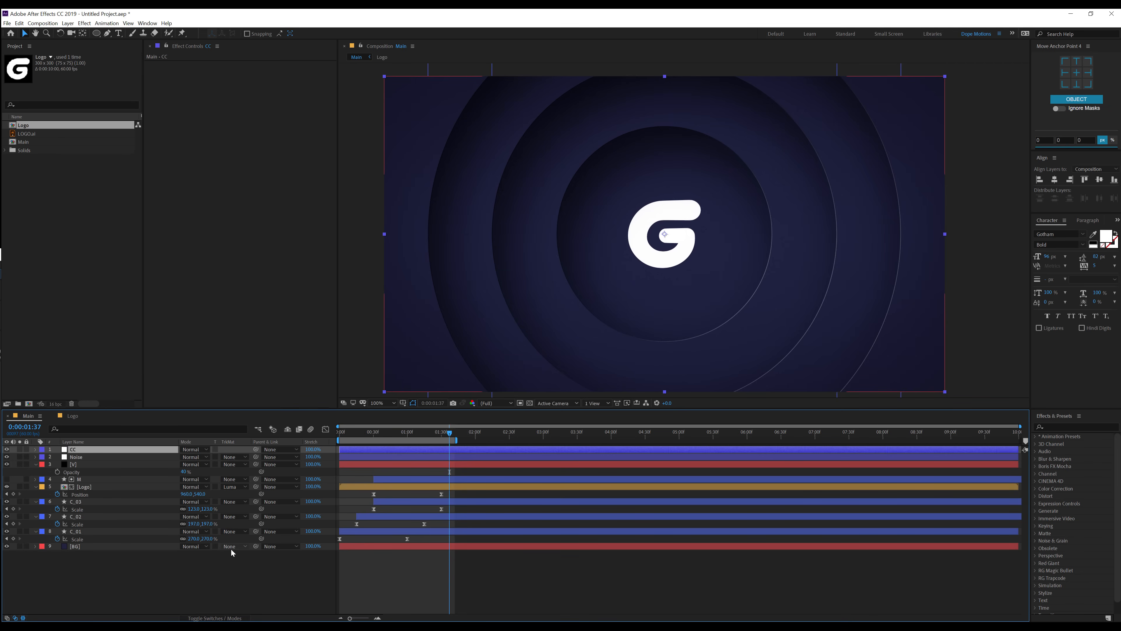
Apply Curves to CC and shape the RGB curve into a gentle contrast S
text(cu)
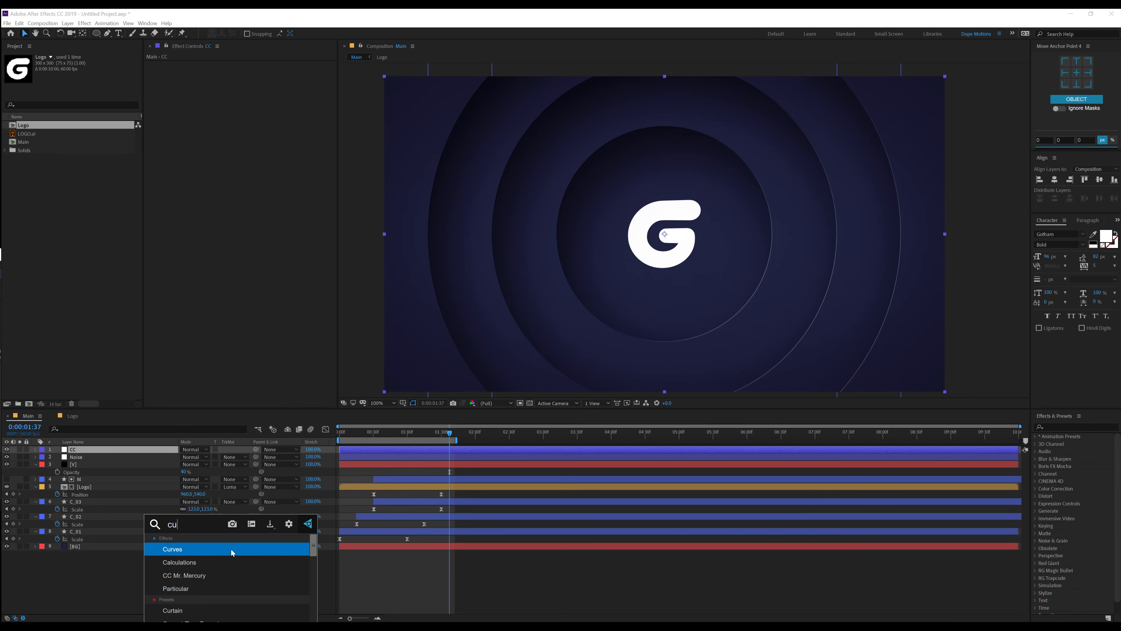
click(172, 548)
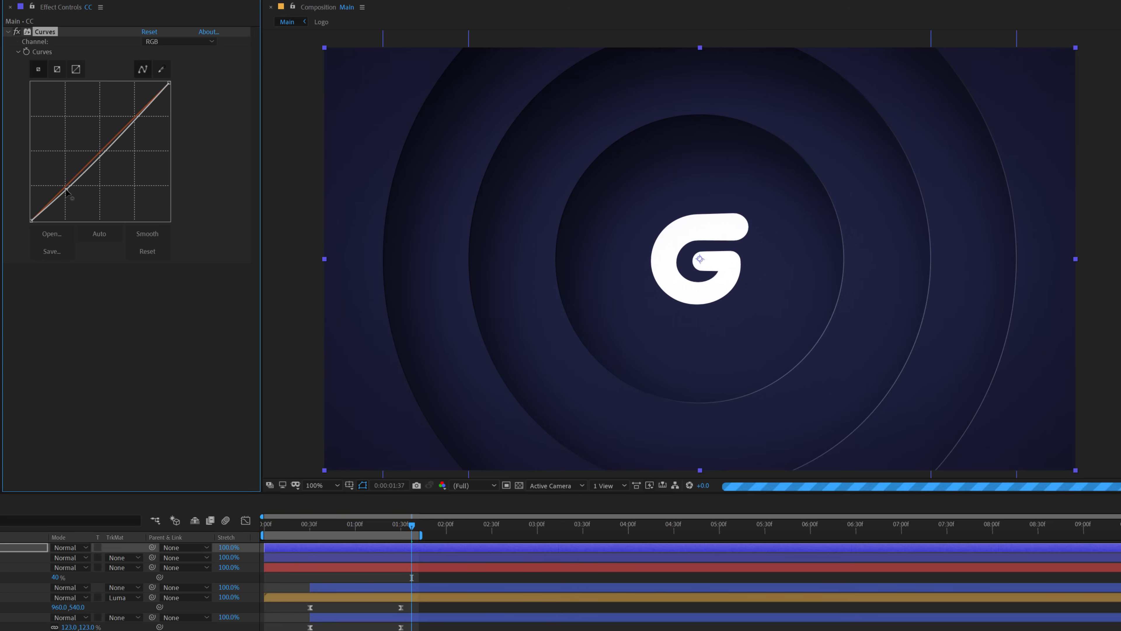
drag(68, 194, 129, 125)
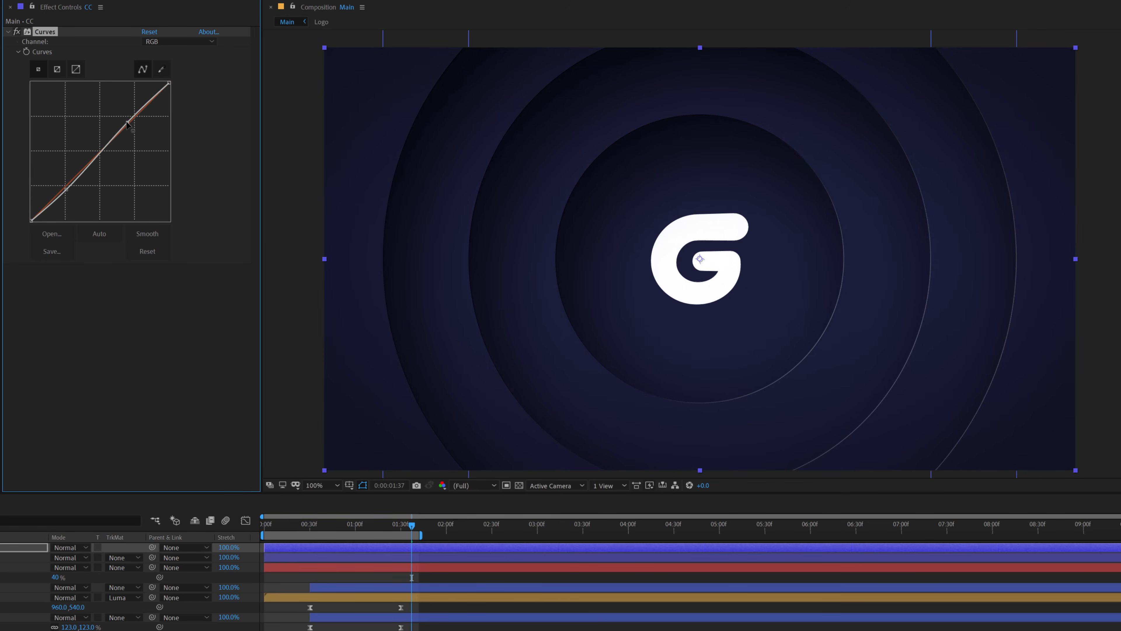
drag(128, 124, 127, 124)
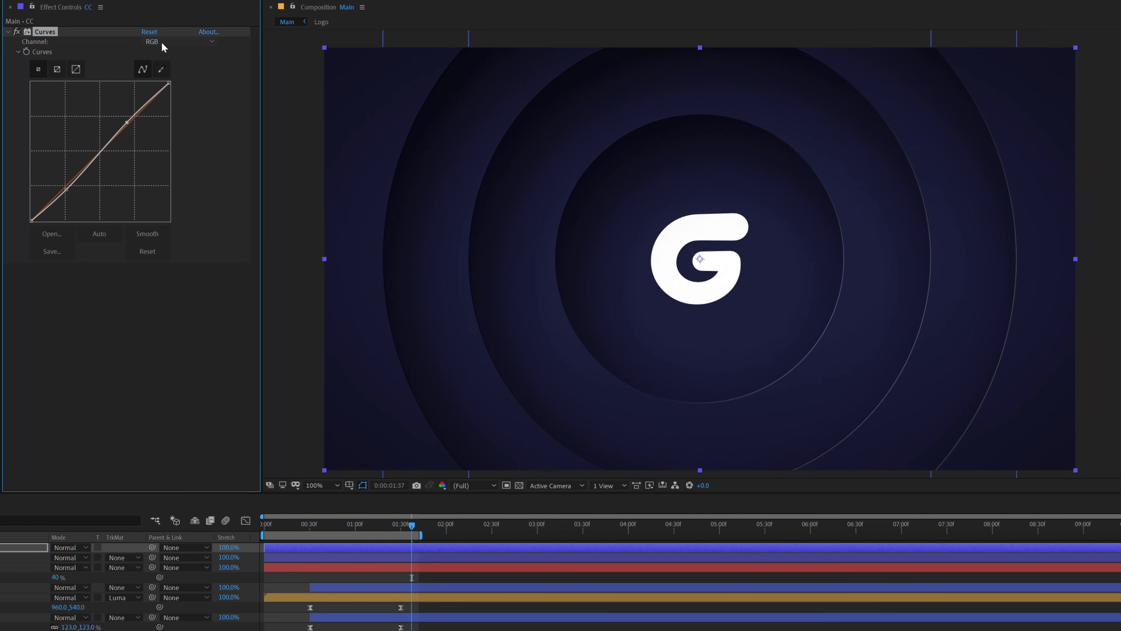
Switch Curves to the Blue channel and nudge its curve slightly
click(179, 41)
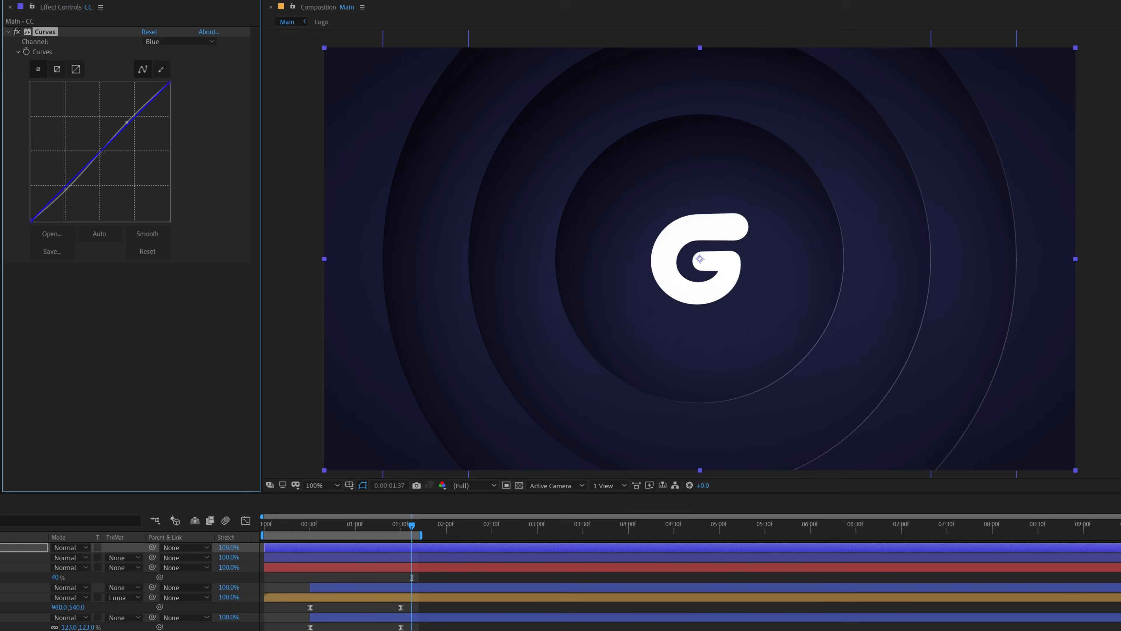
drag(125, 123, 98, 152)
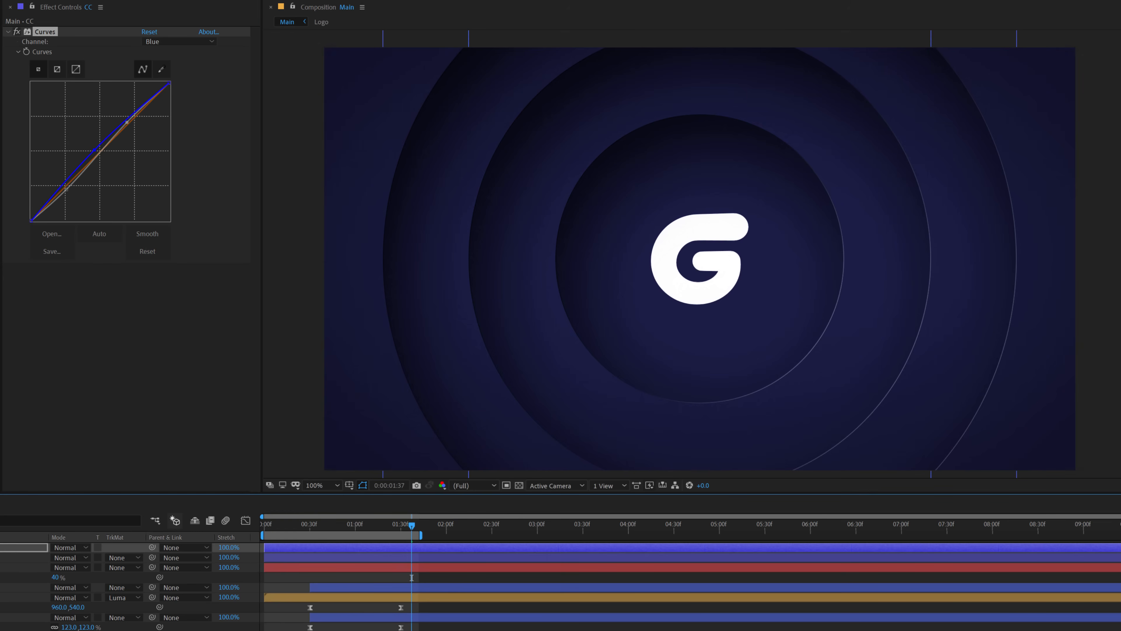
click(700, 259)
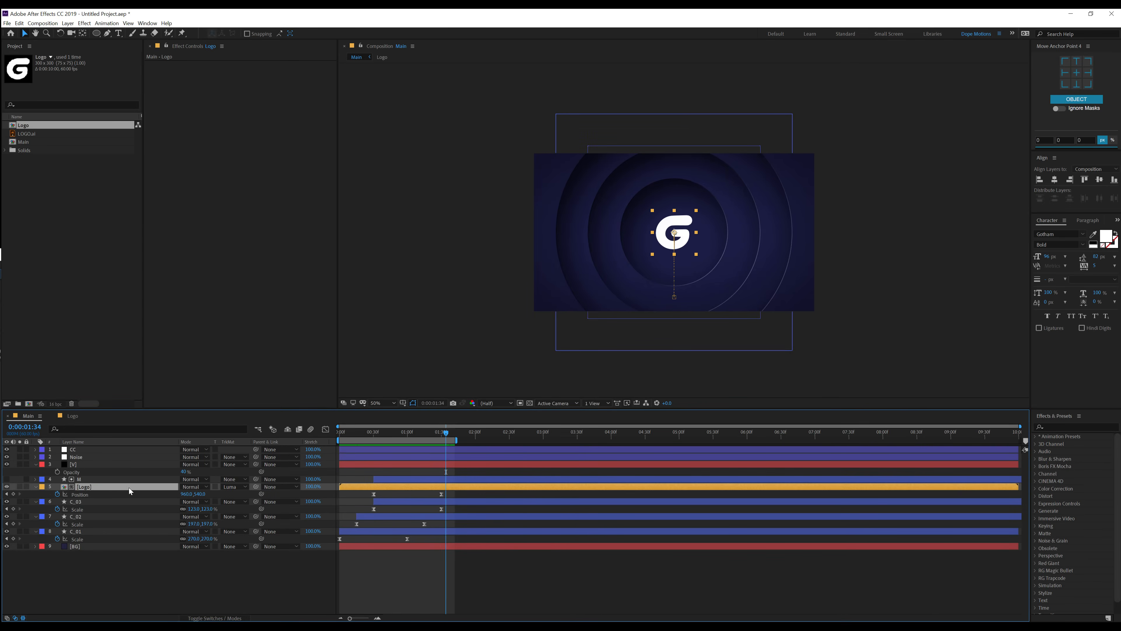
Apply Glow to the Logo layer with a wide radius and intensity lowered to 0.3
text(gl)
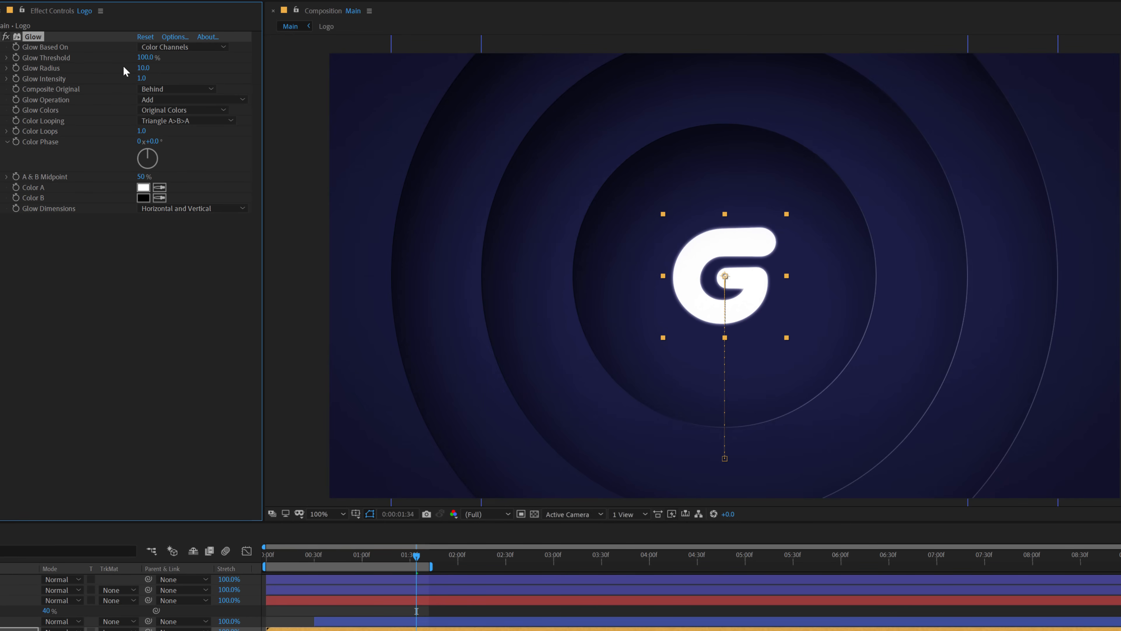
double_click(143, 67)
text(200)
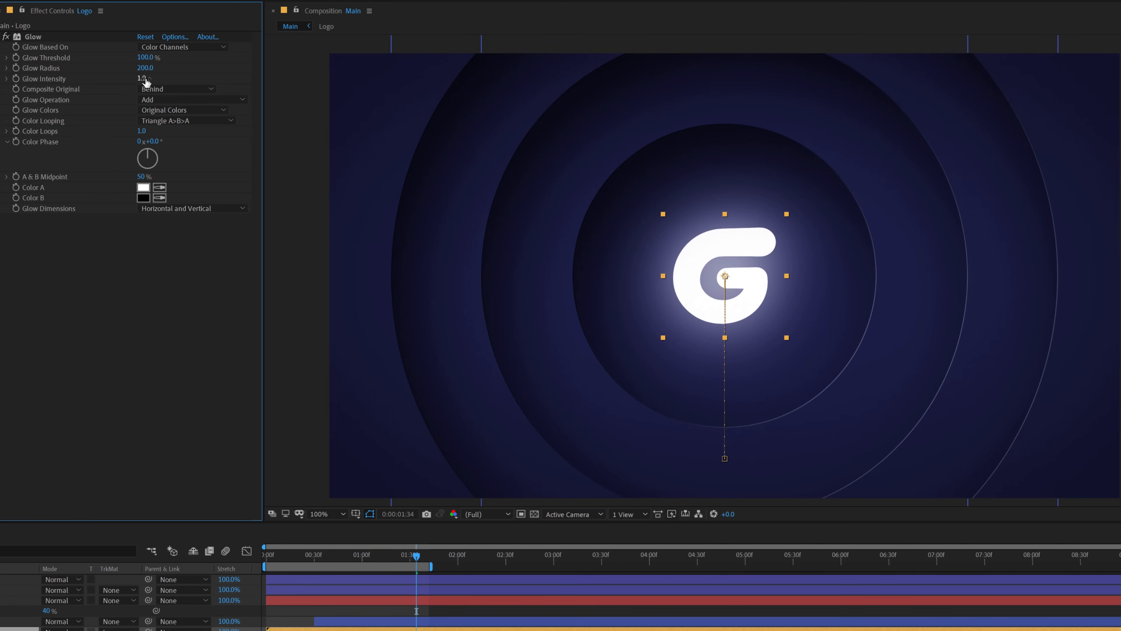
click(143, 79)
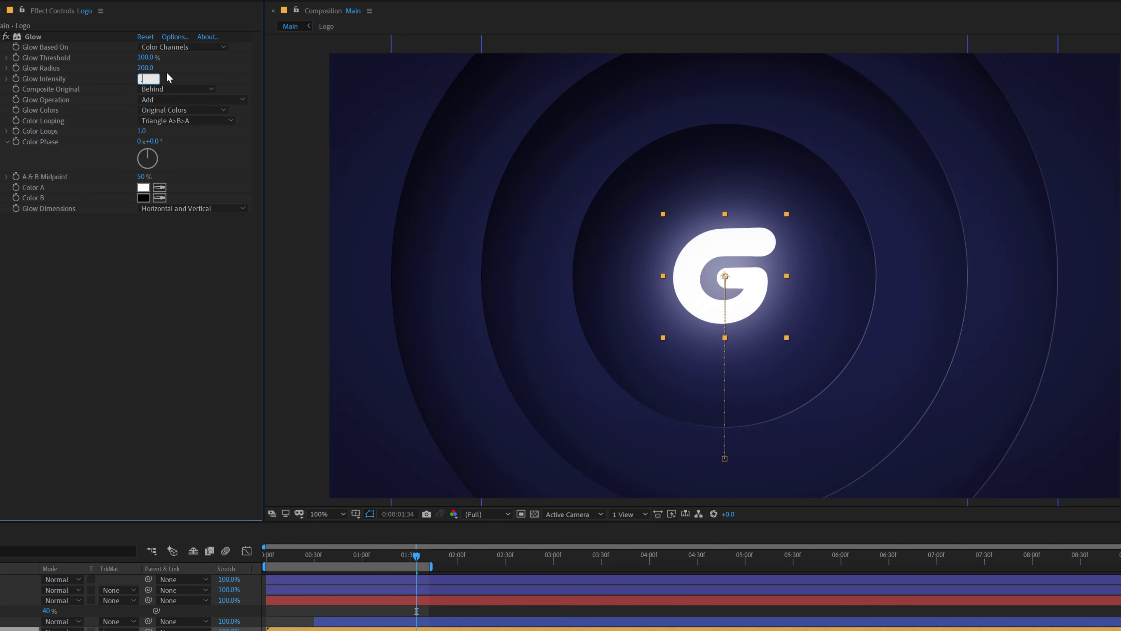
text(0.3)
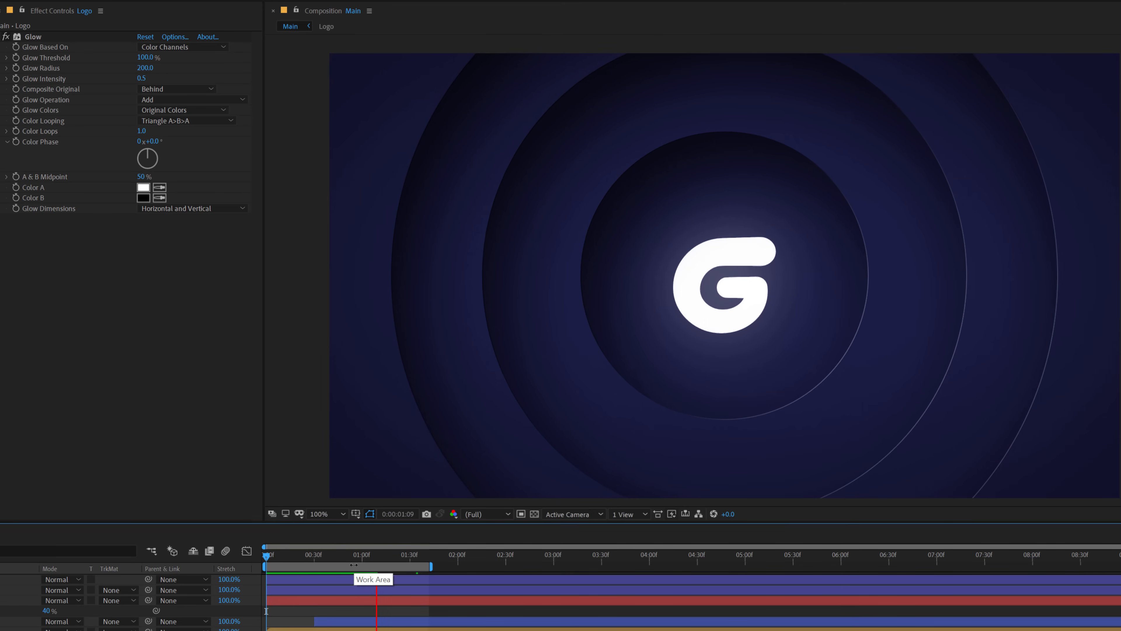
click(270, 555)
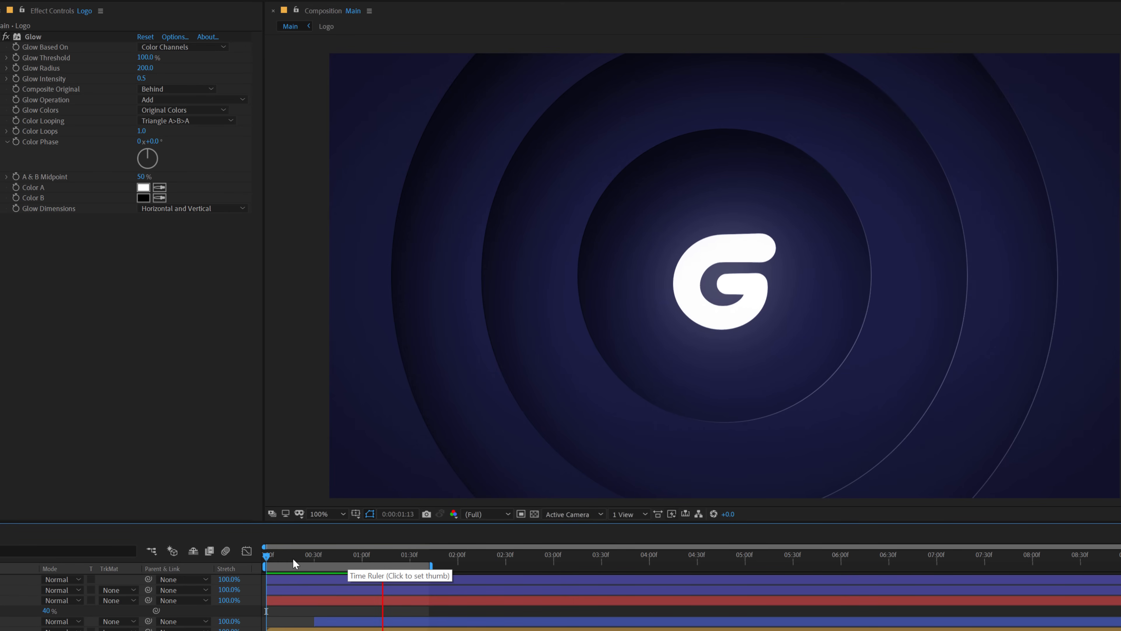